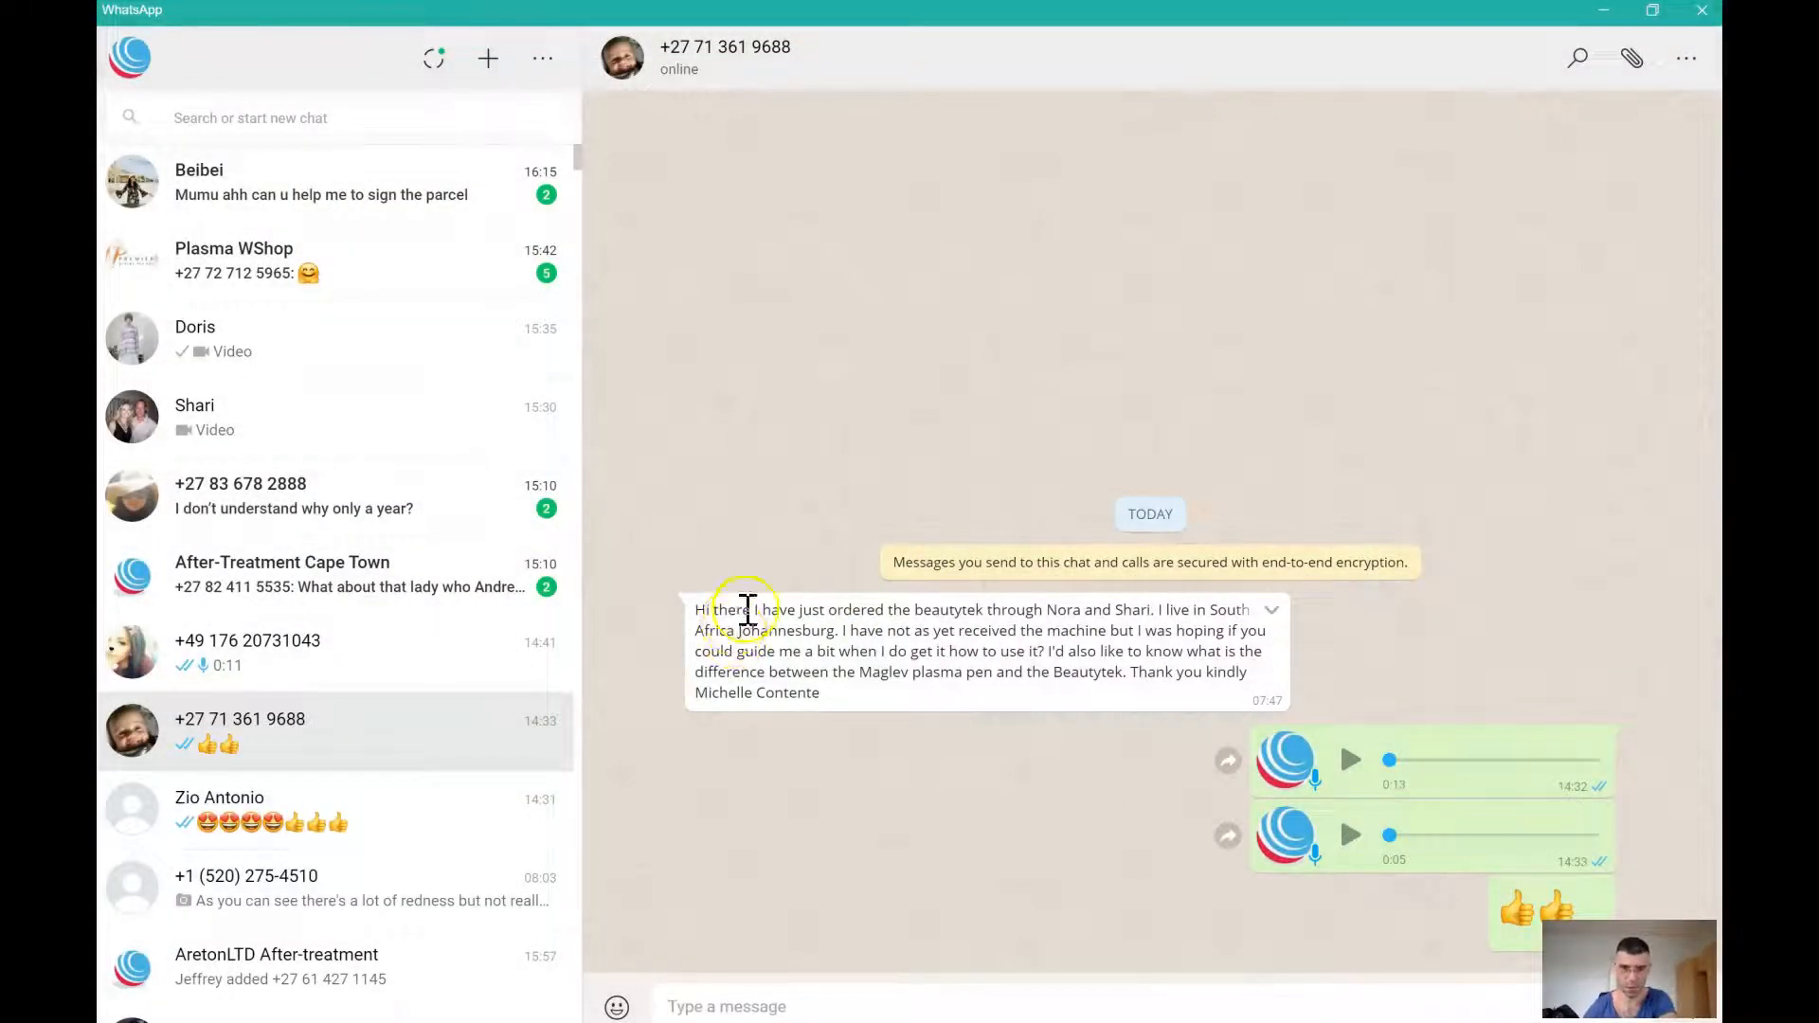
Step: Highlight the customer's greeting, the undelivered-machine remark and the Maglev-versus-Beautytek question in the chat
double_click(720, 608)
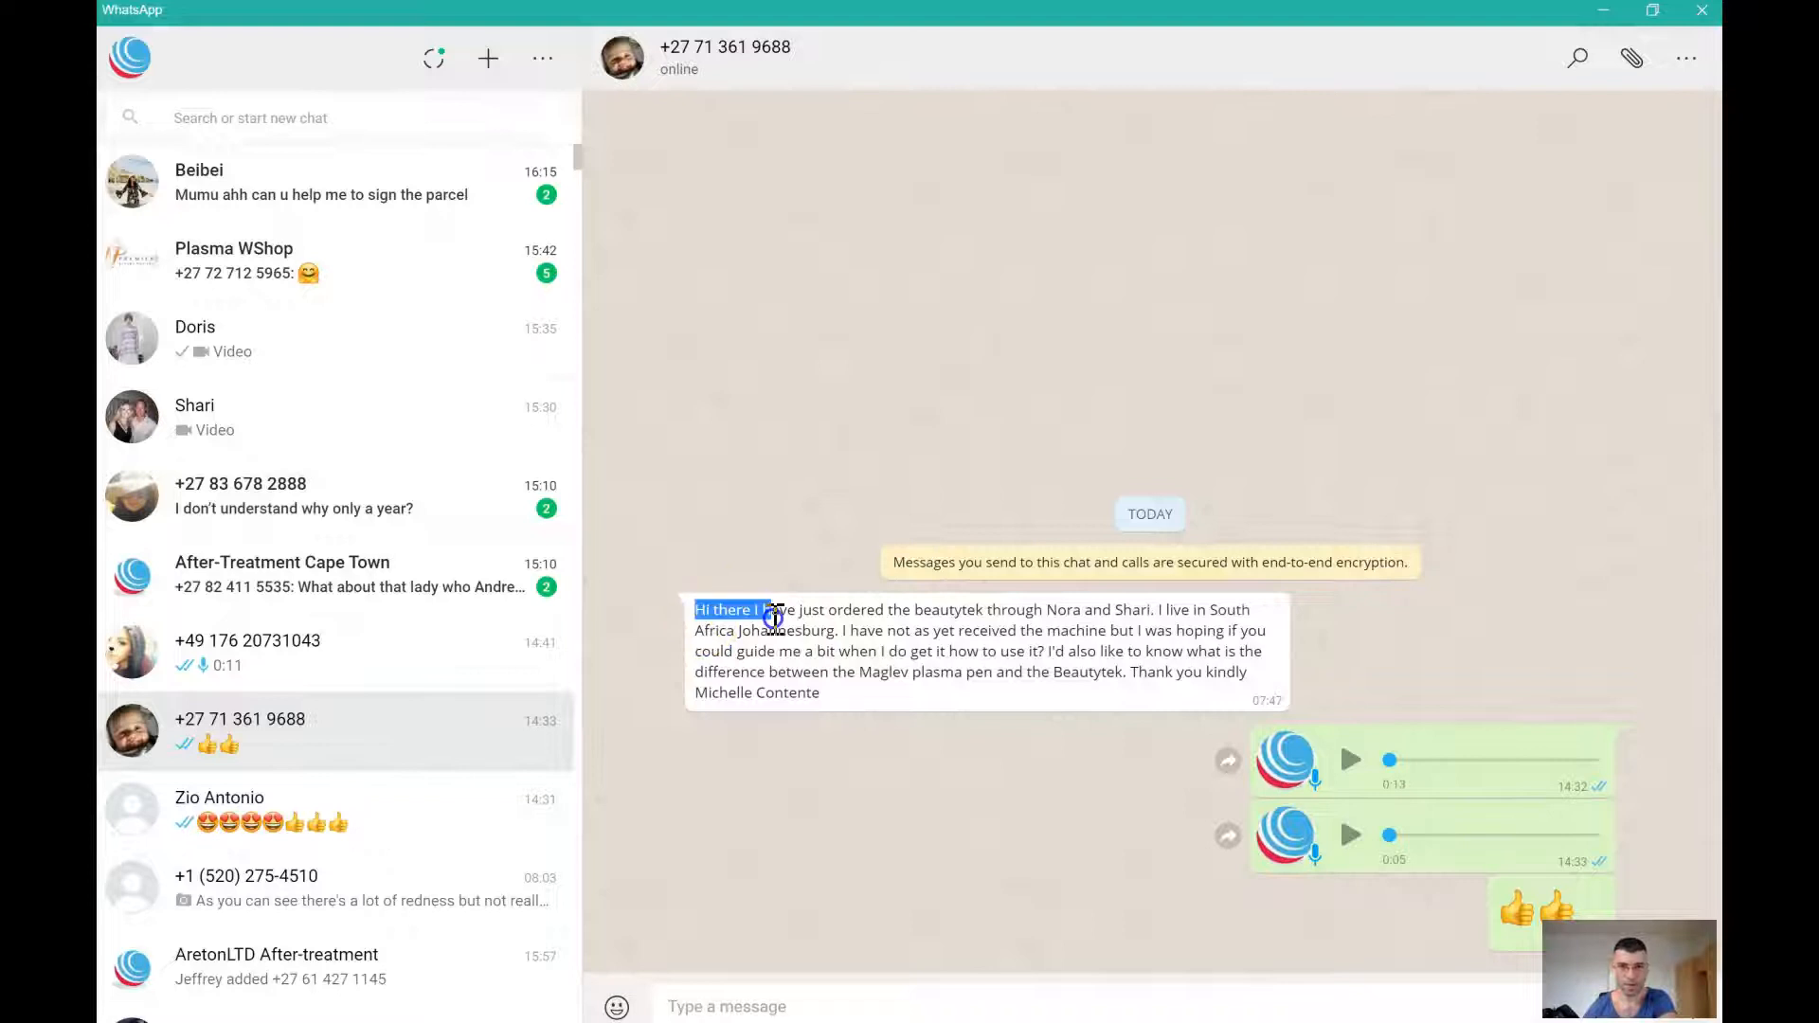
drag(772, 616, 980, 608)
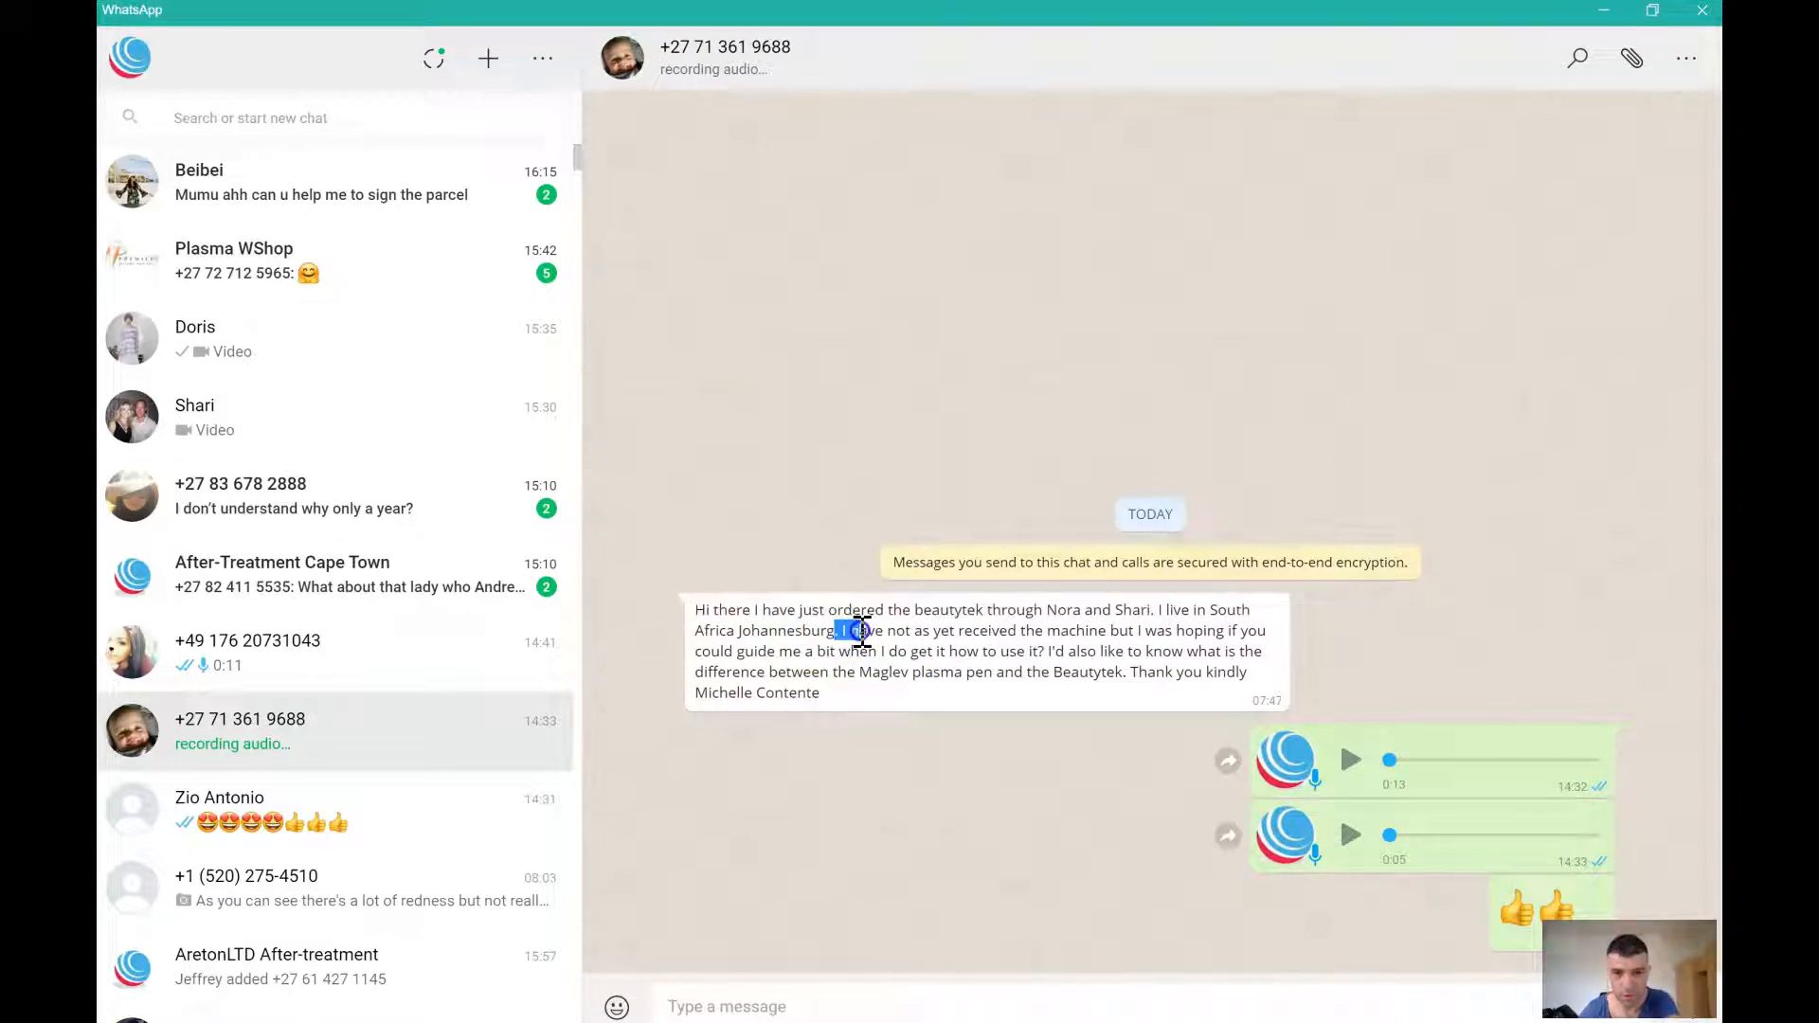
drag(841, 629, 1213, 630)
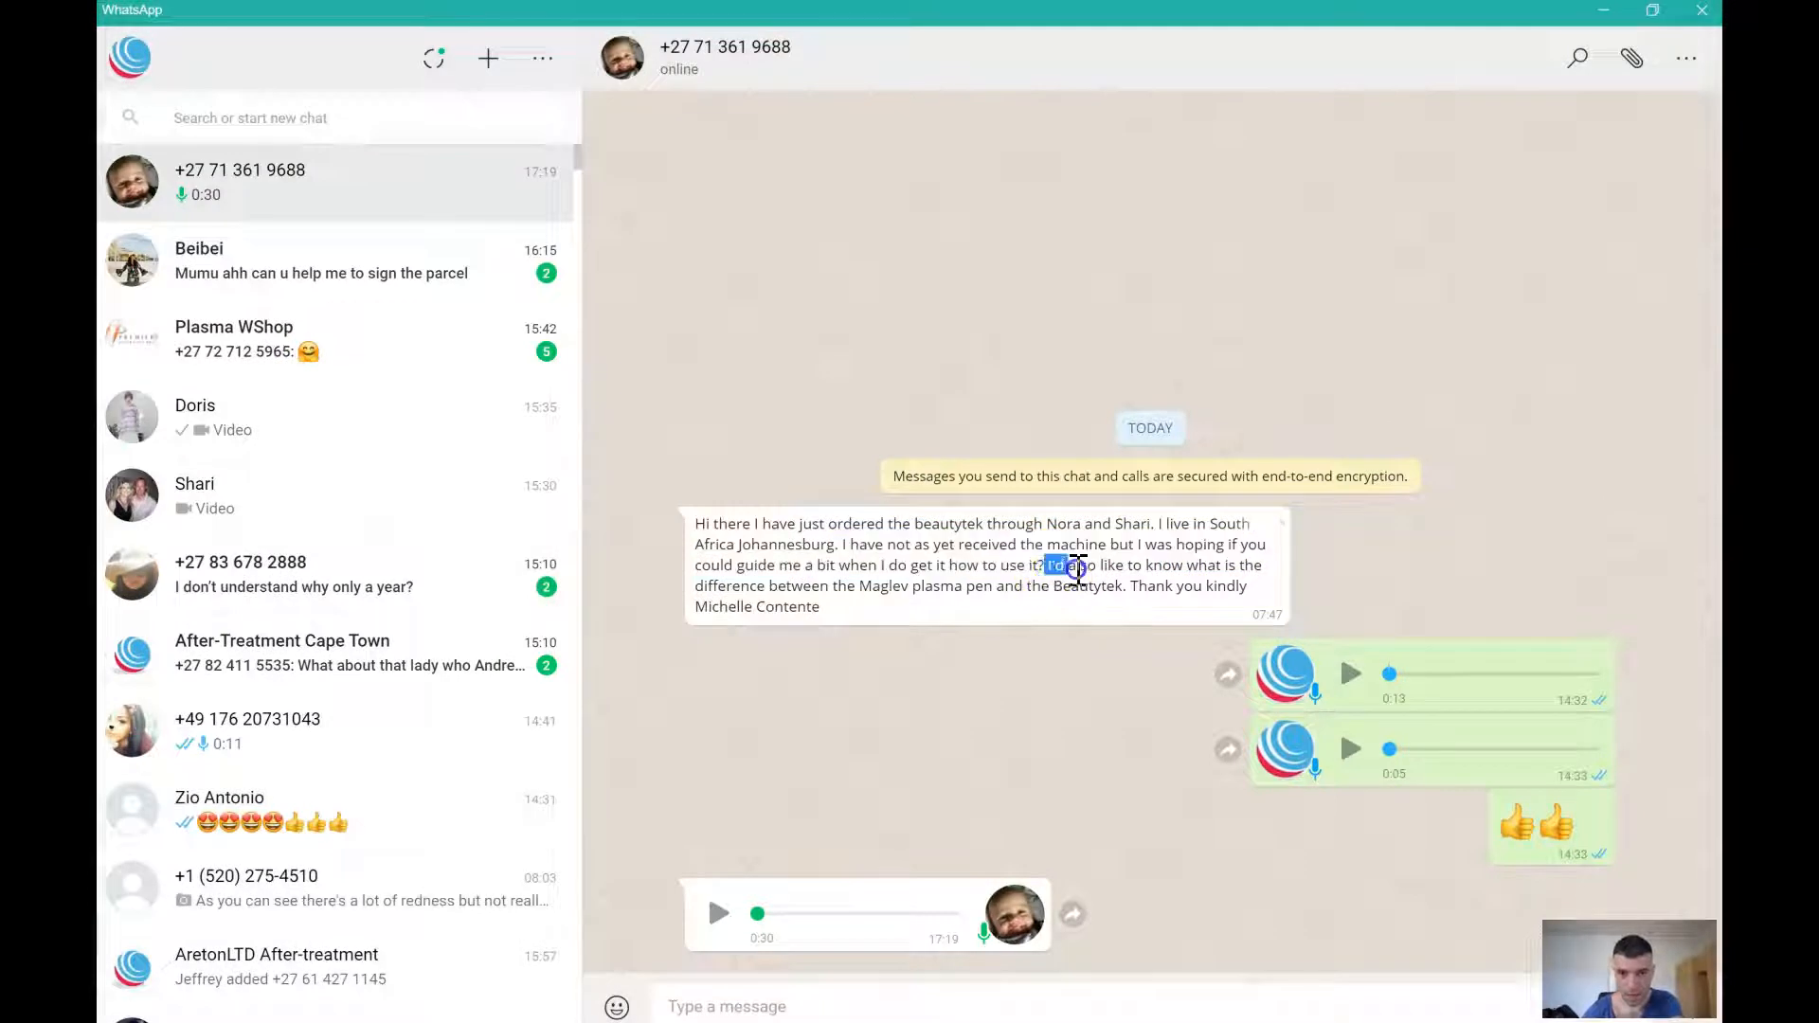
drag(1050, 565, 1084, 586)
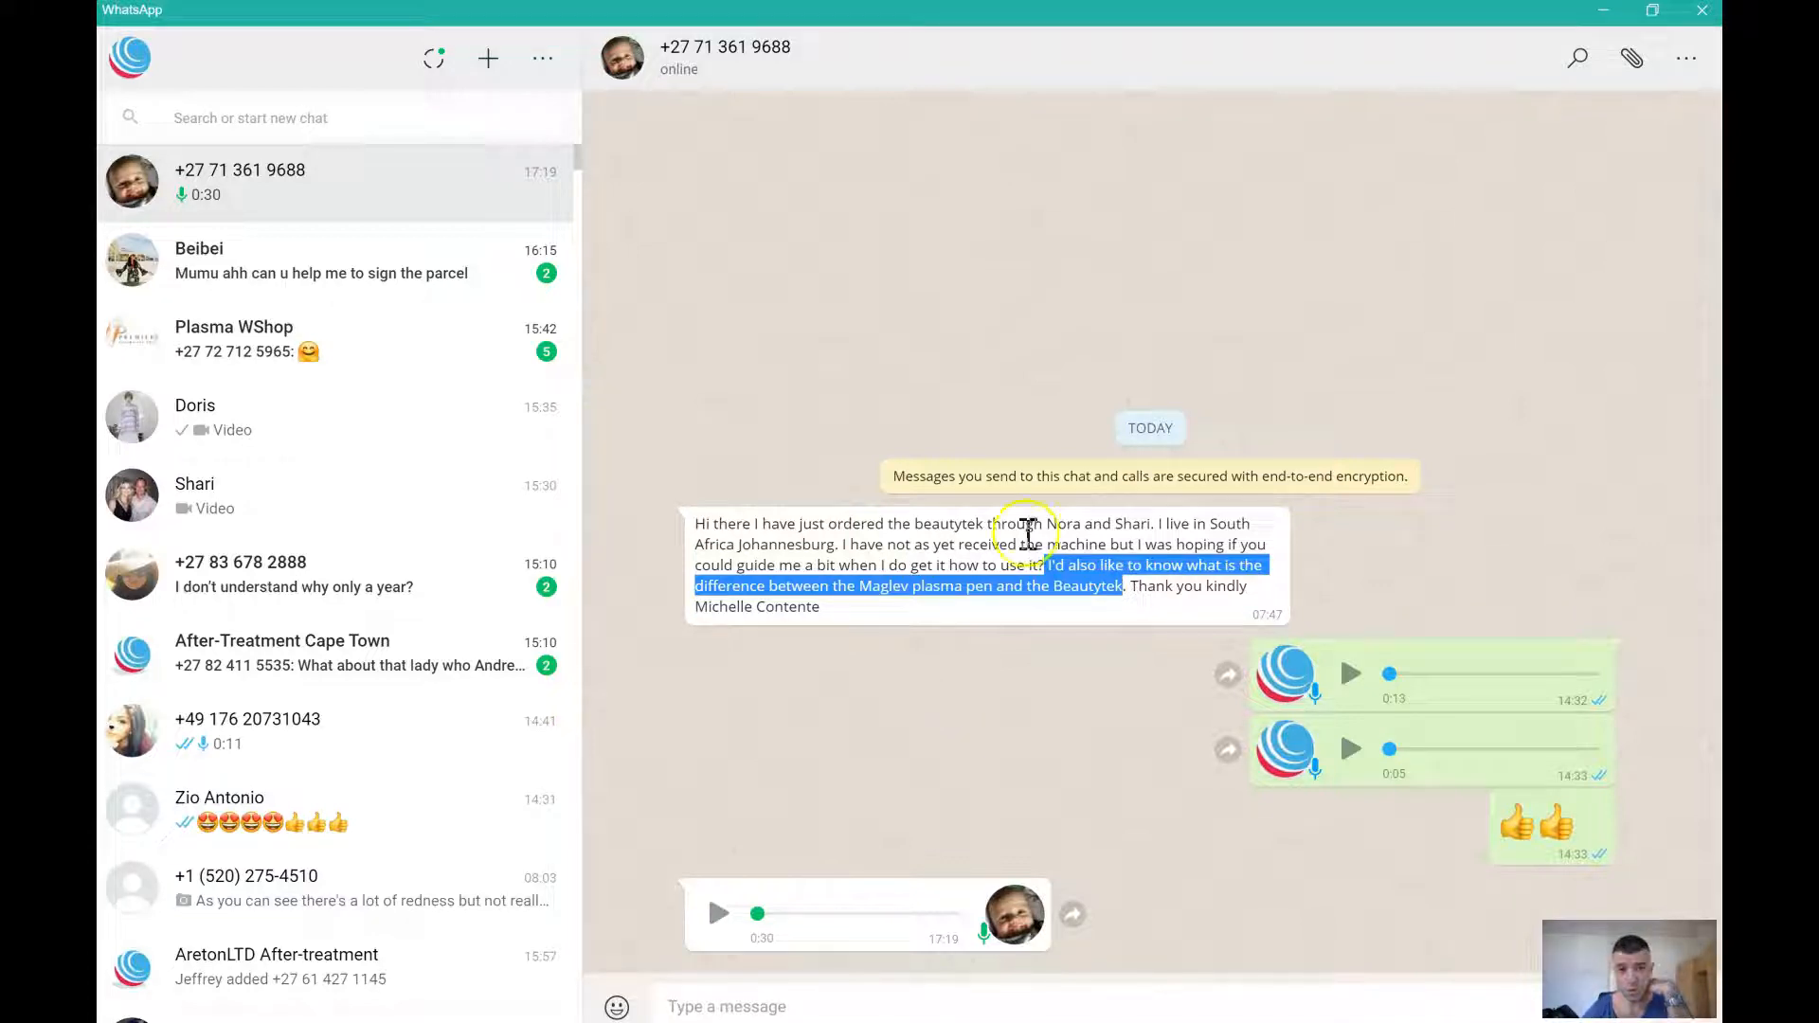
mouse_move(940, 852)
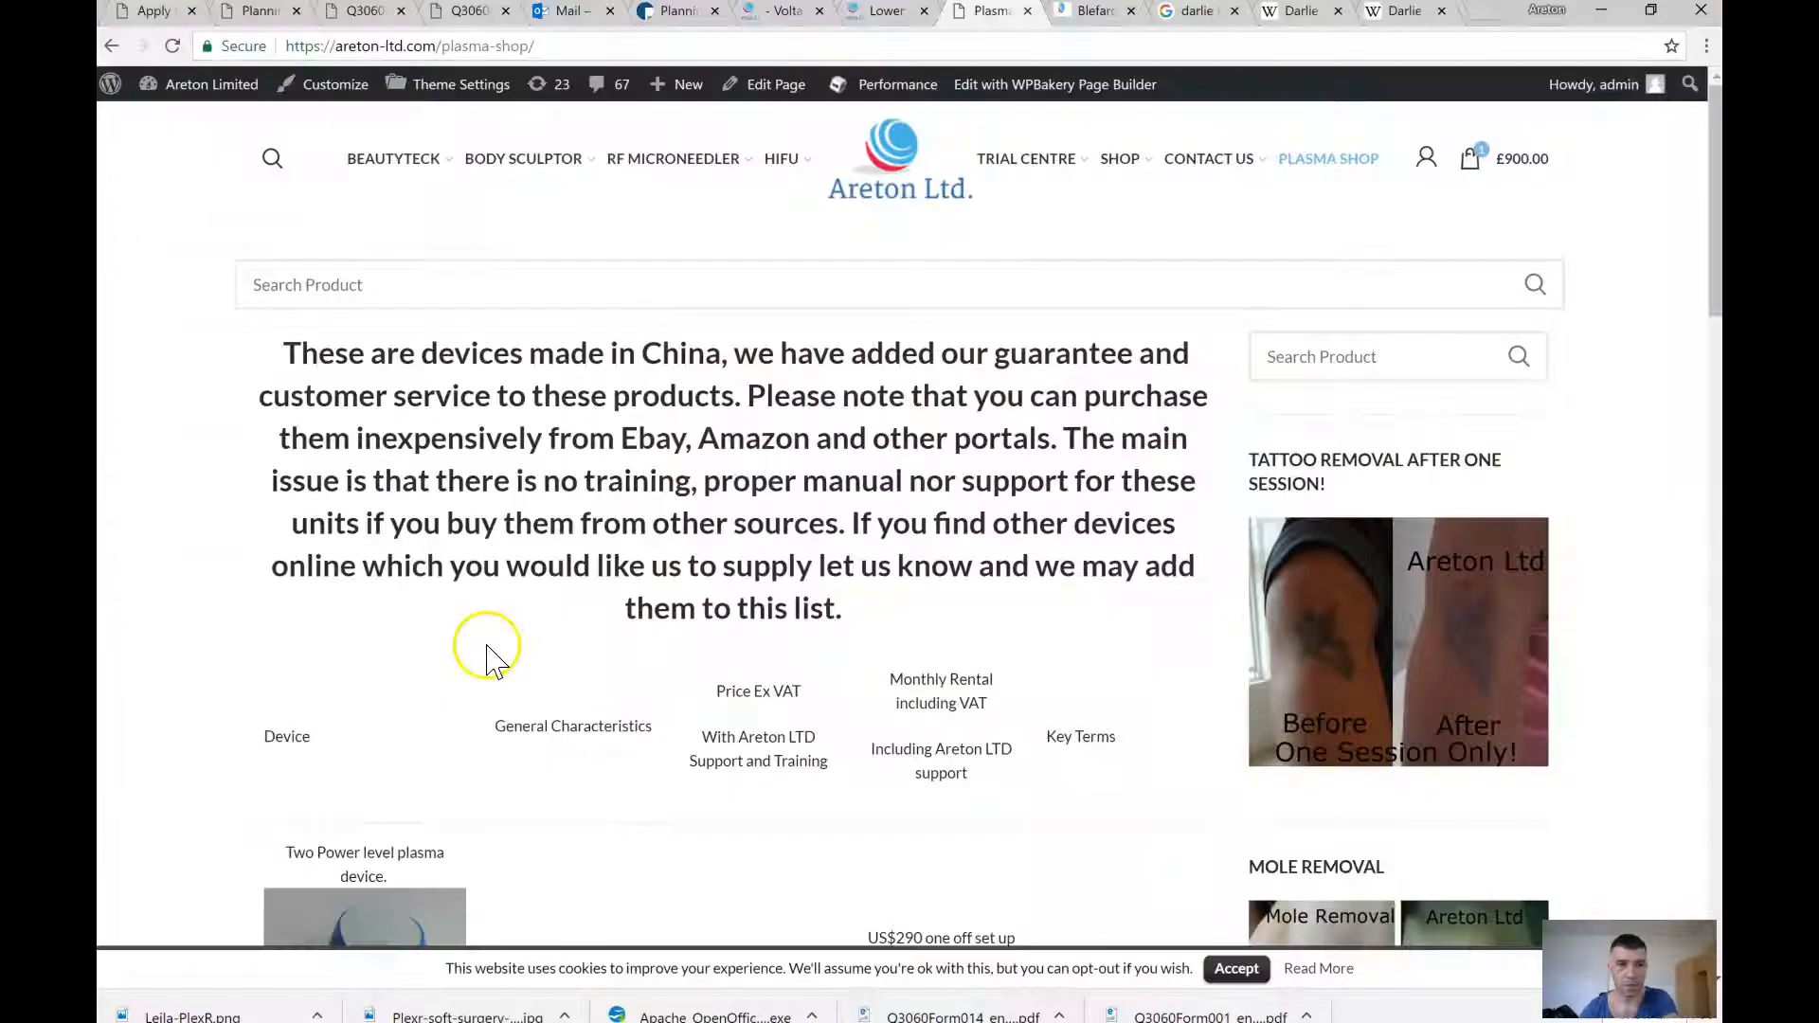
mouse_move(1328, 157)
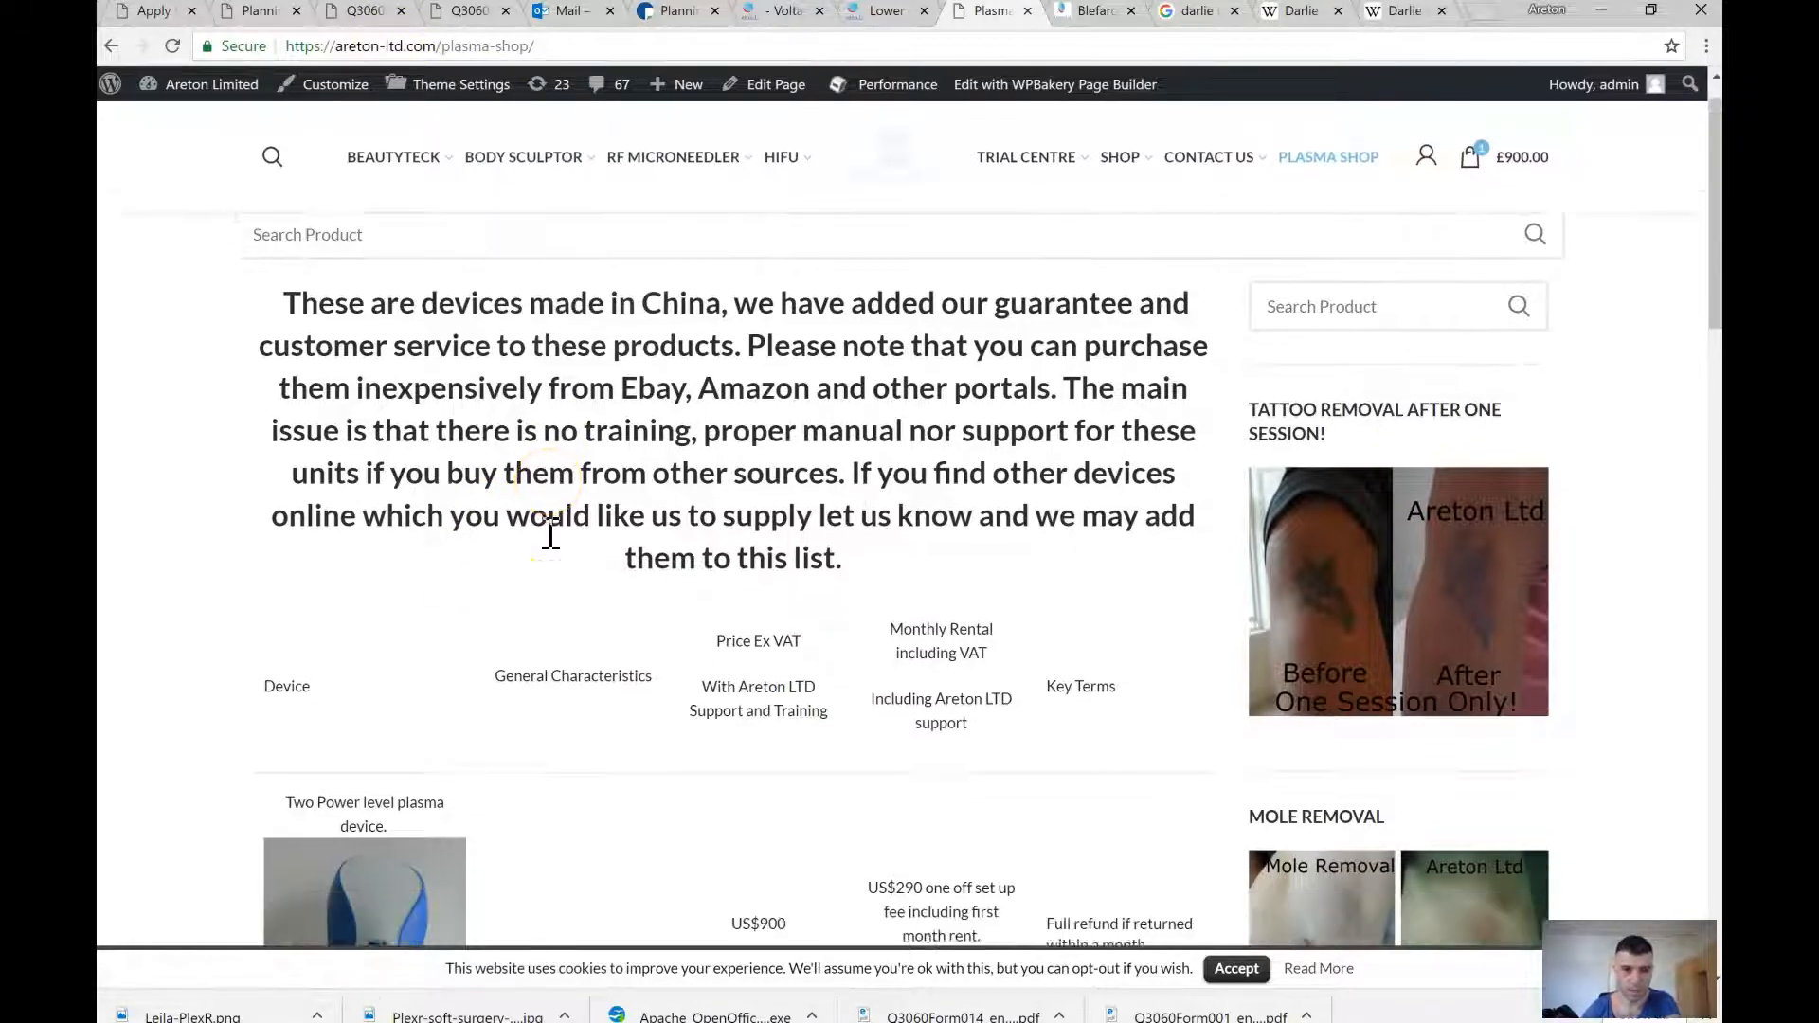
Step: Scroll the plasma shop page down to the two-power-level device row of the table
scroll(down, 3)
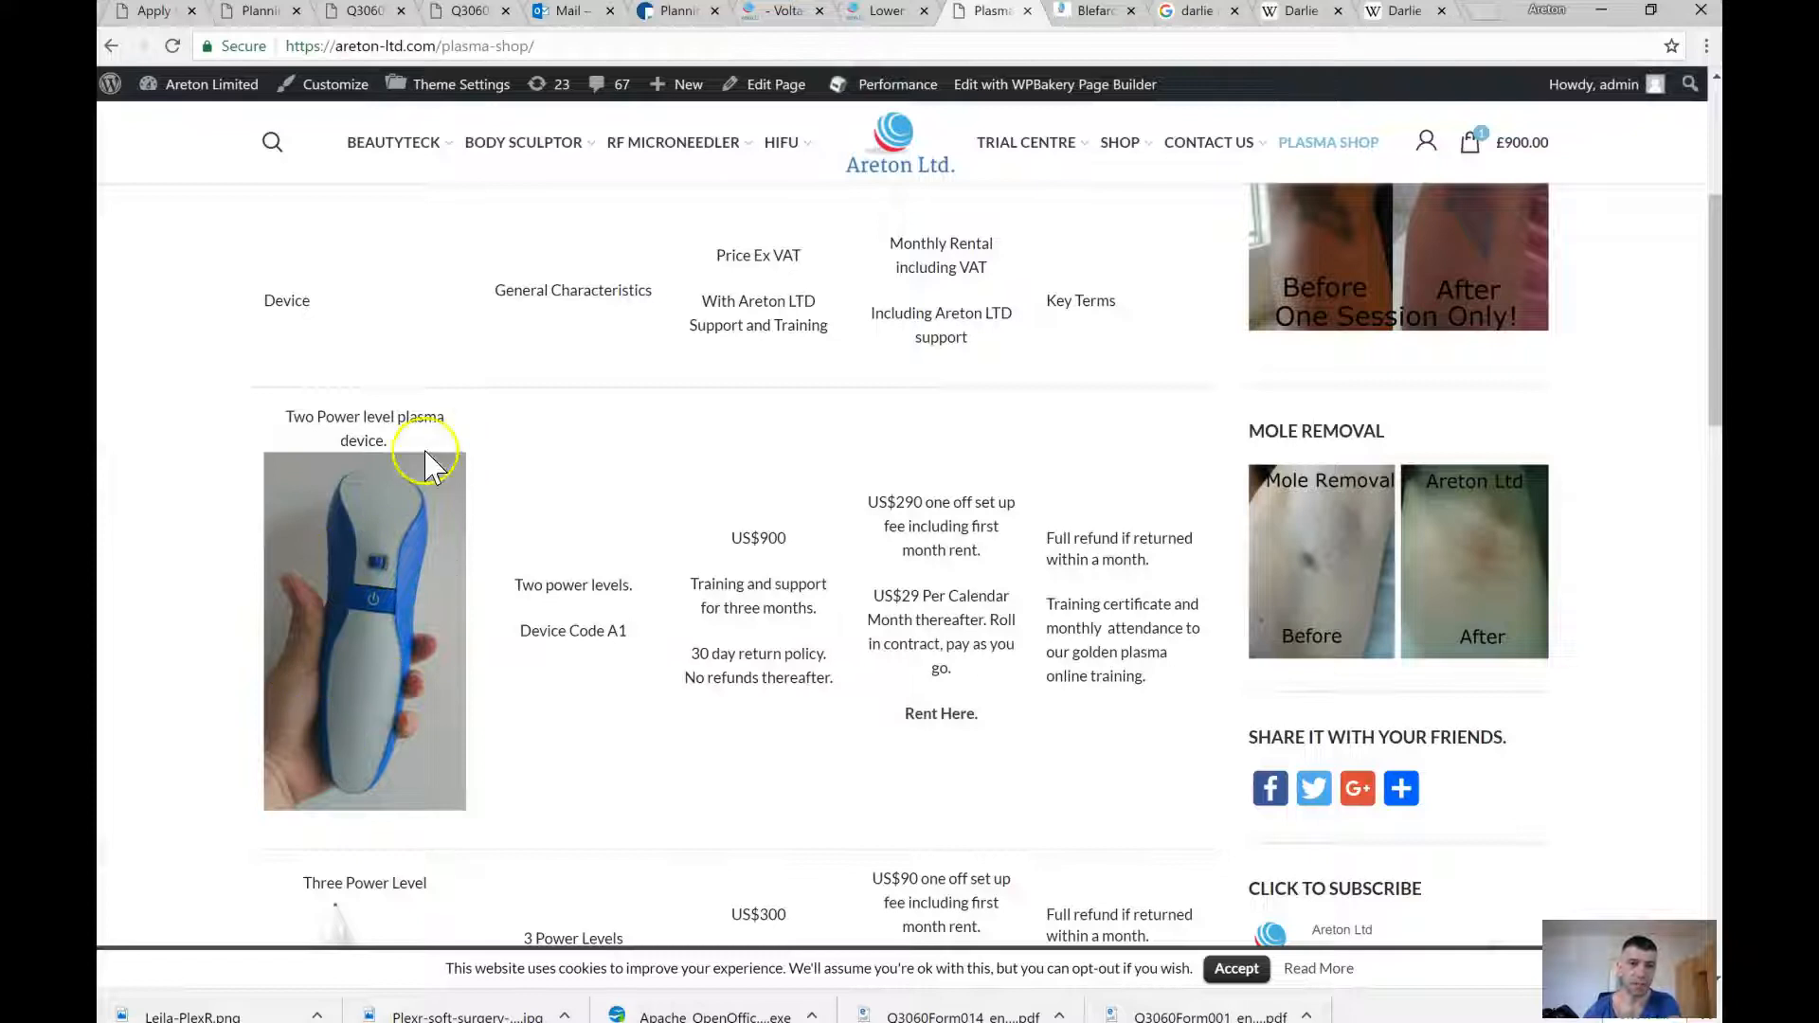
mouse_move(372, 487)
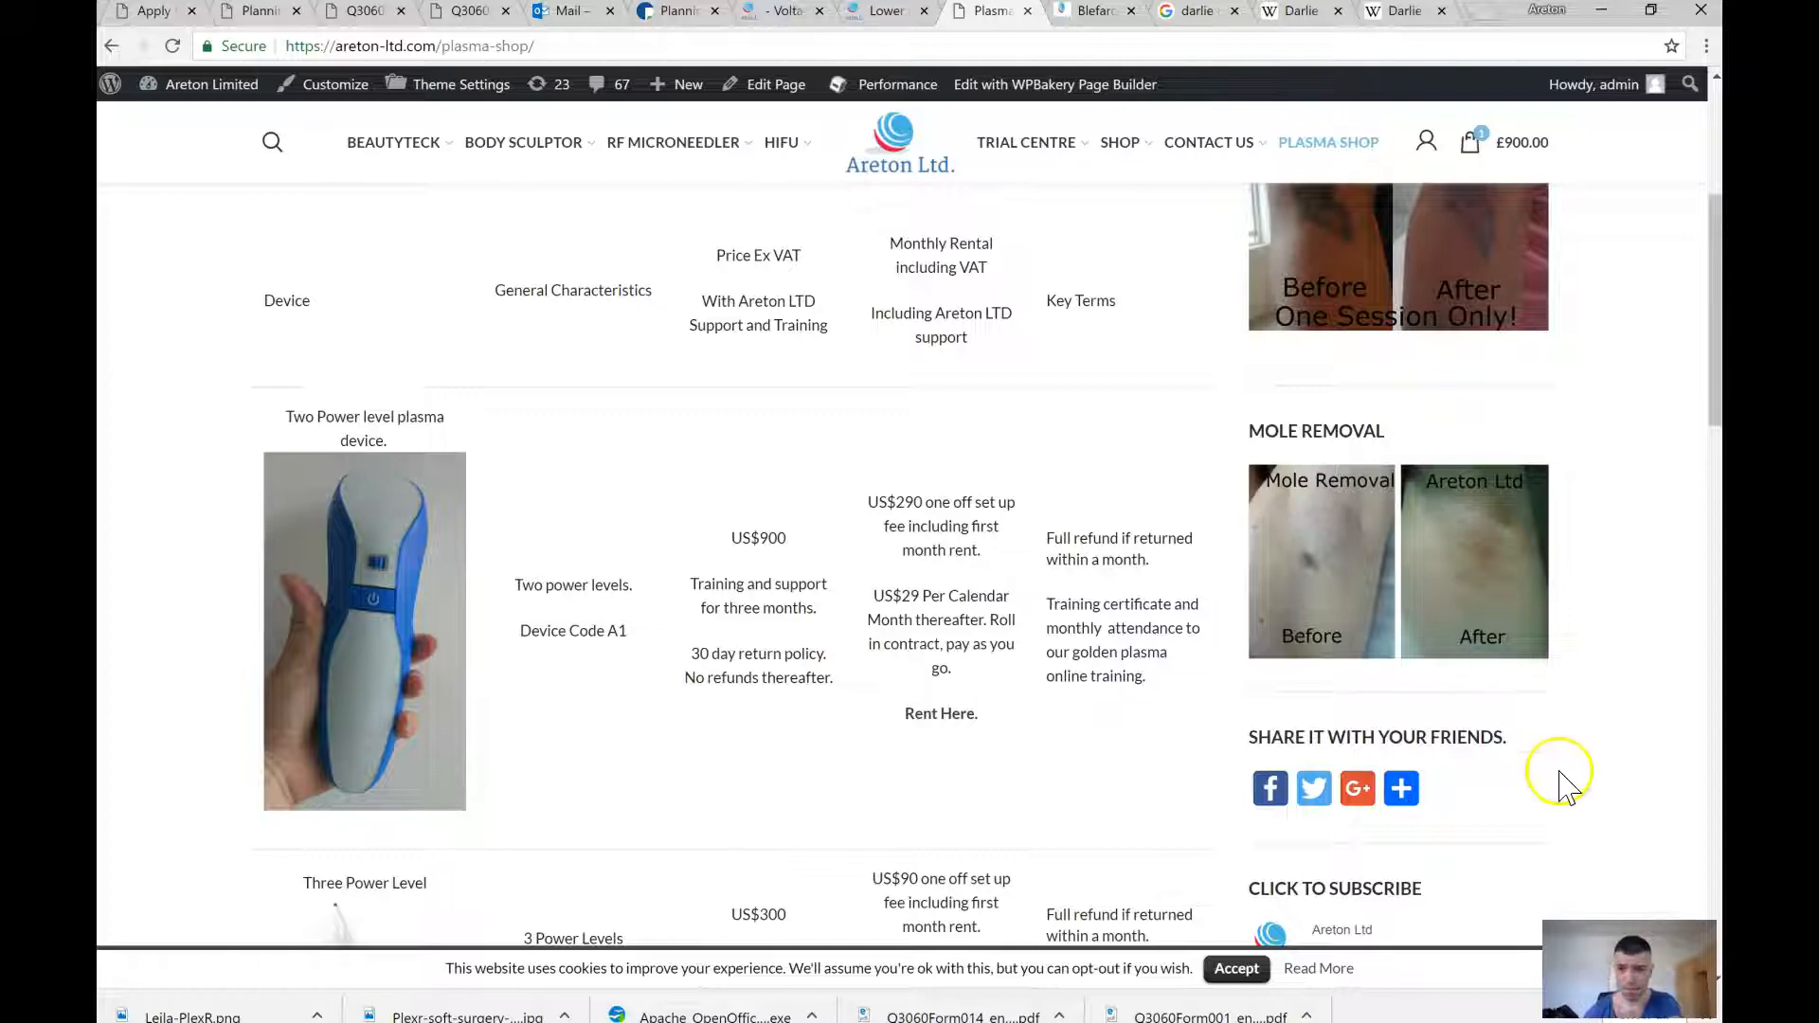
mouse_move(406, 569)
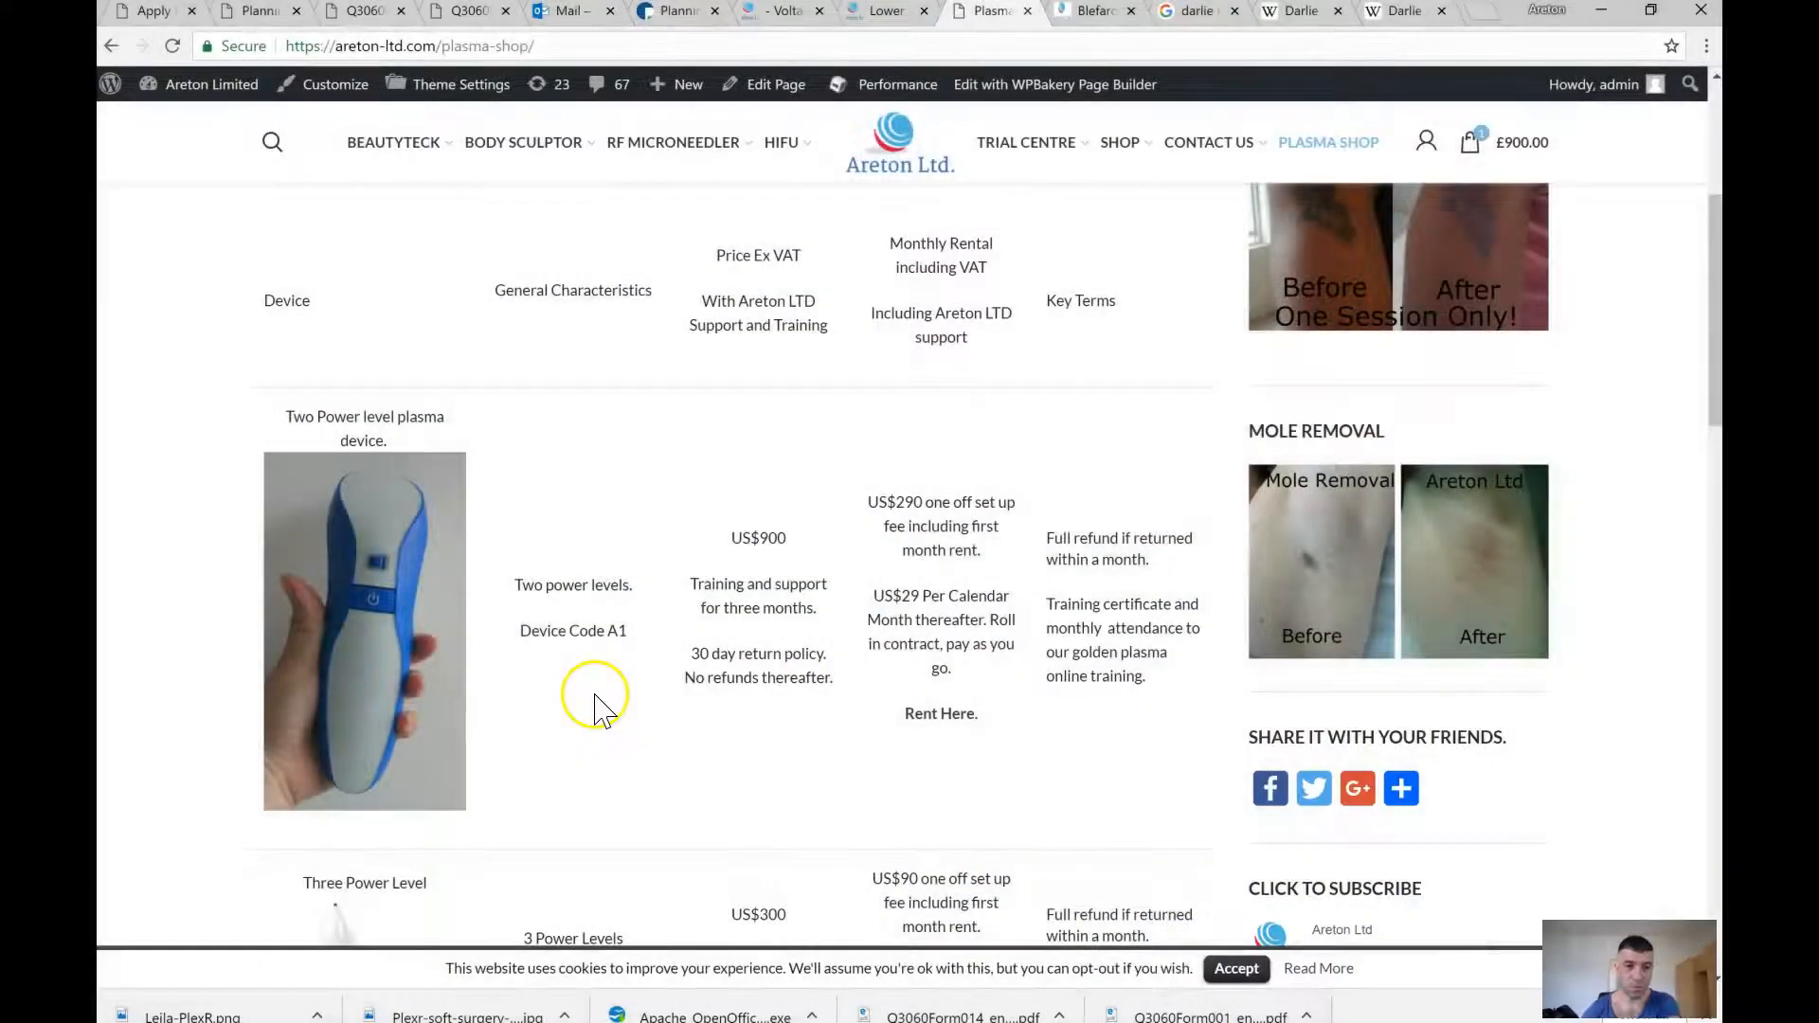
mouse_move(354, 627)
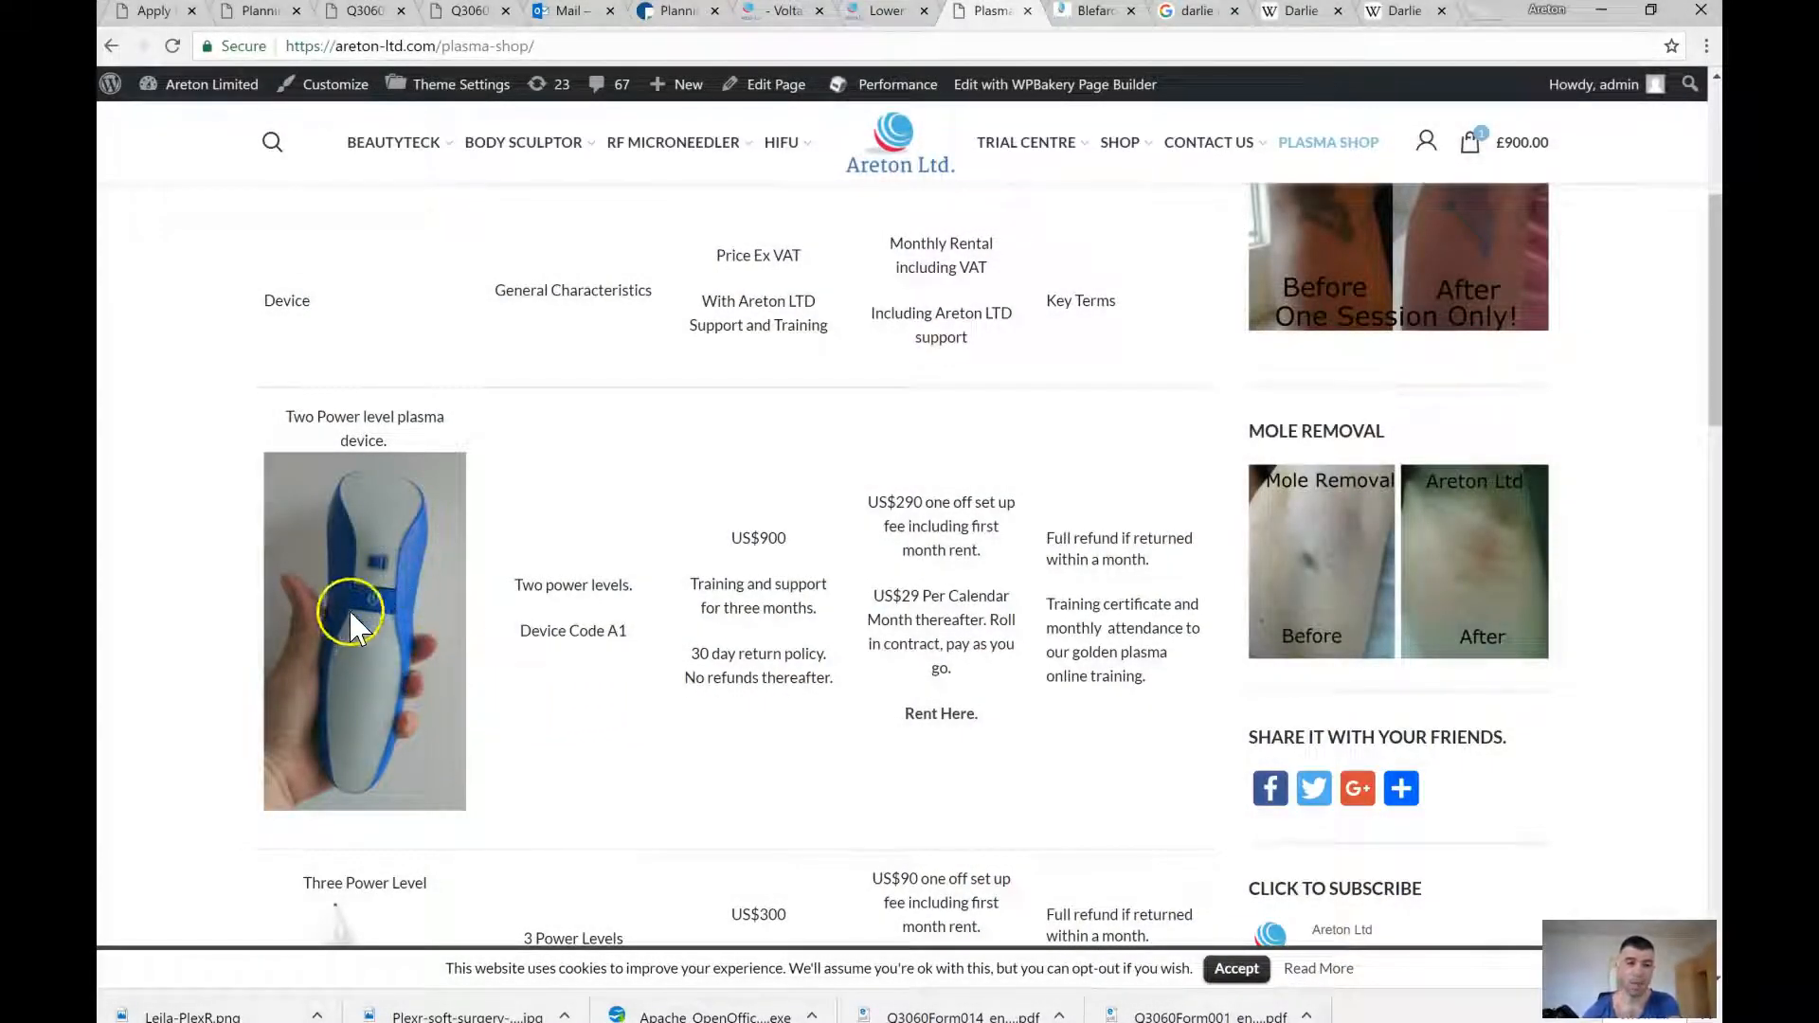
mouse_move(389, 510)
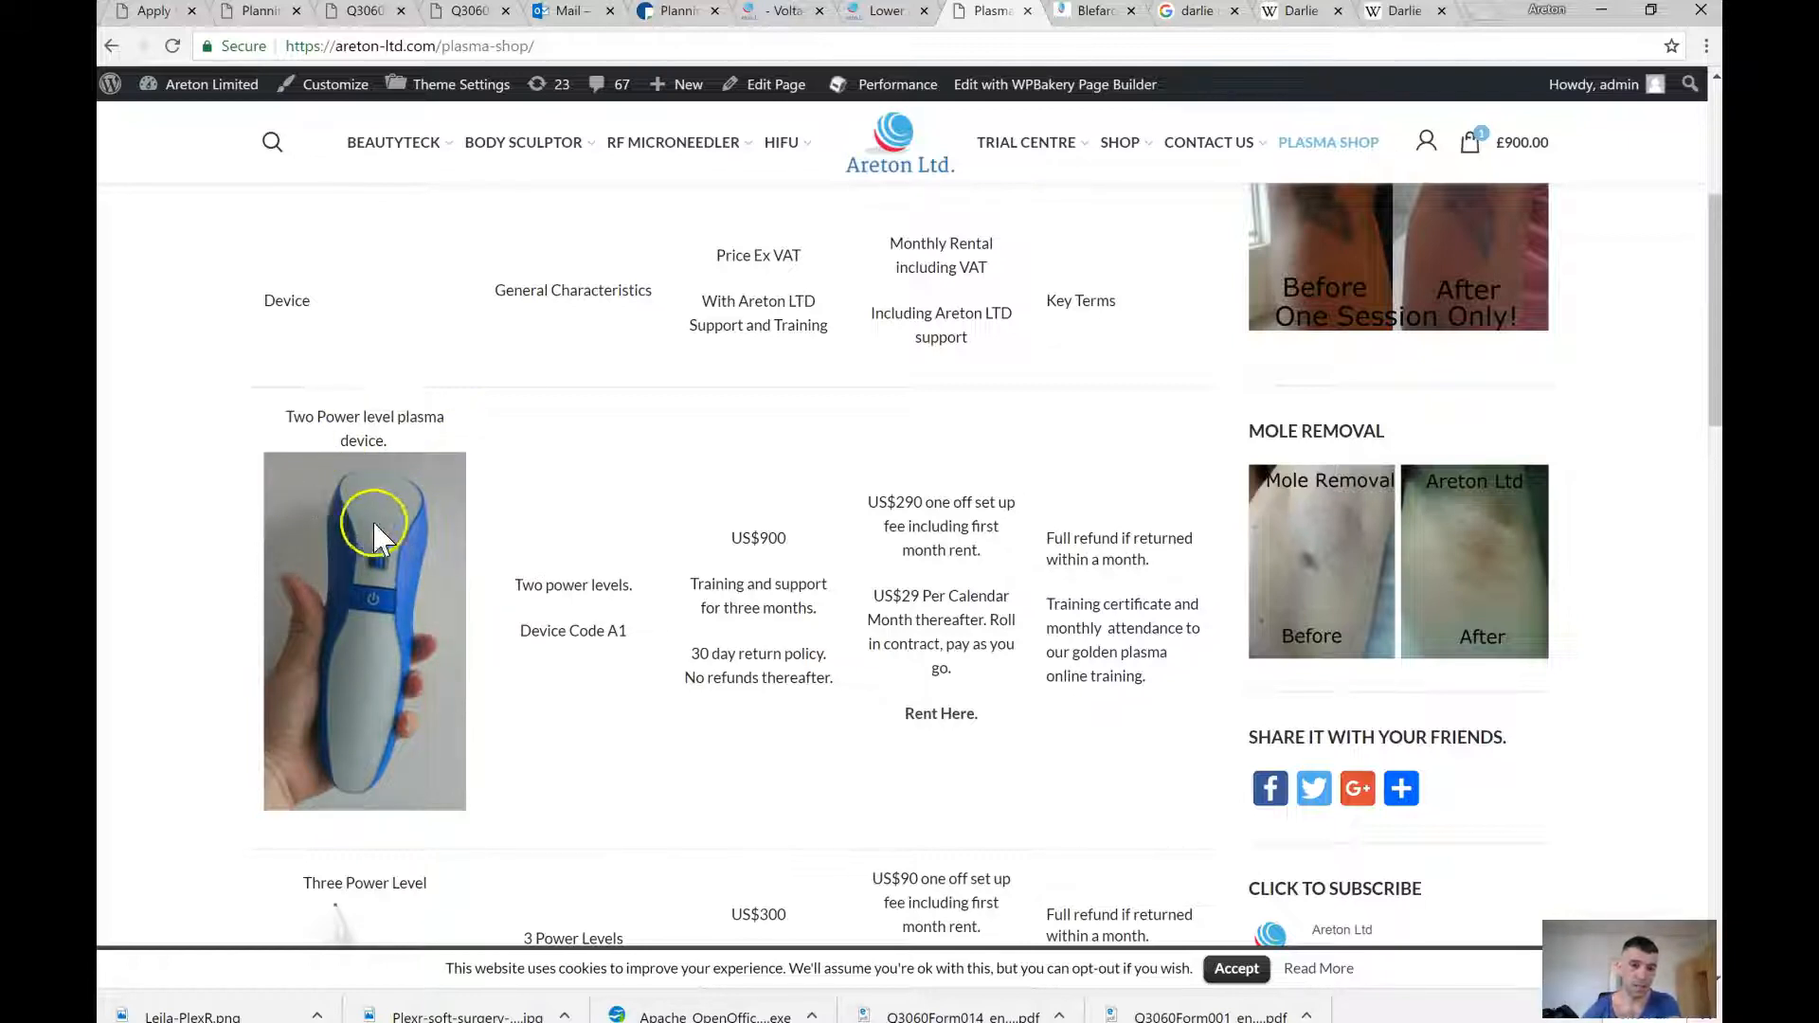
mouse_move(365, 650)
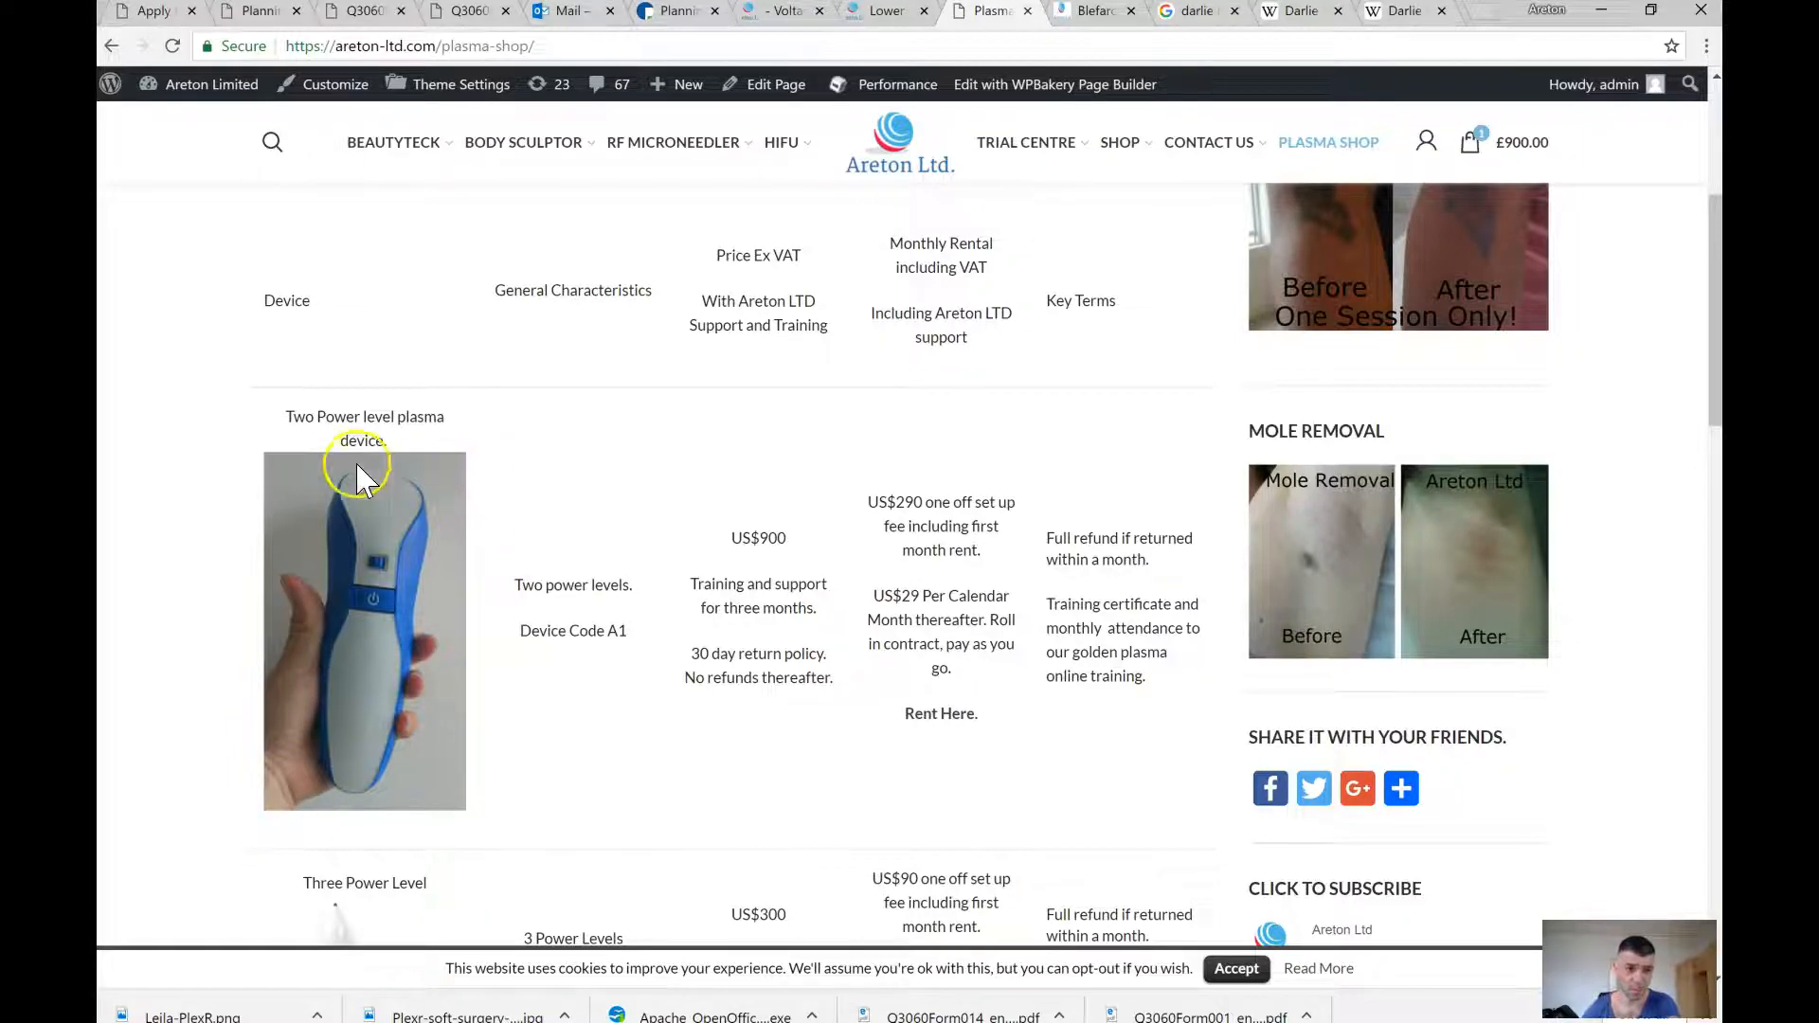
mouse_move(335, 498)
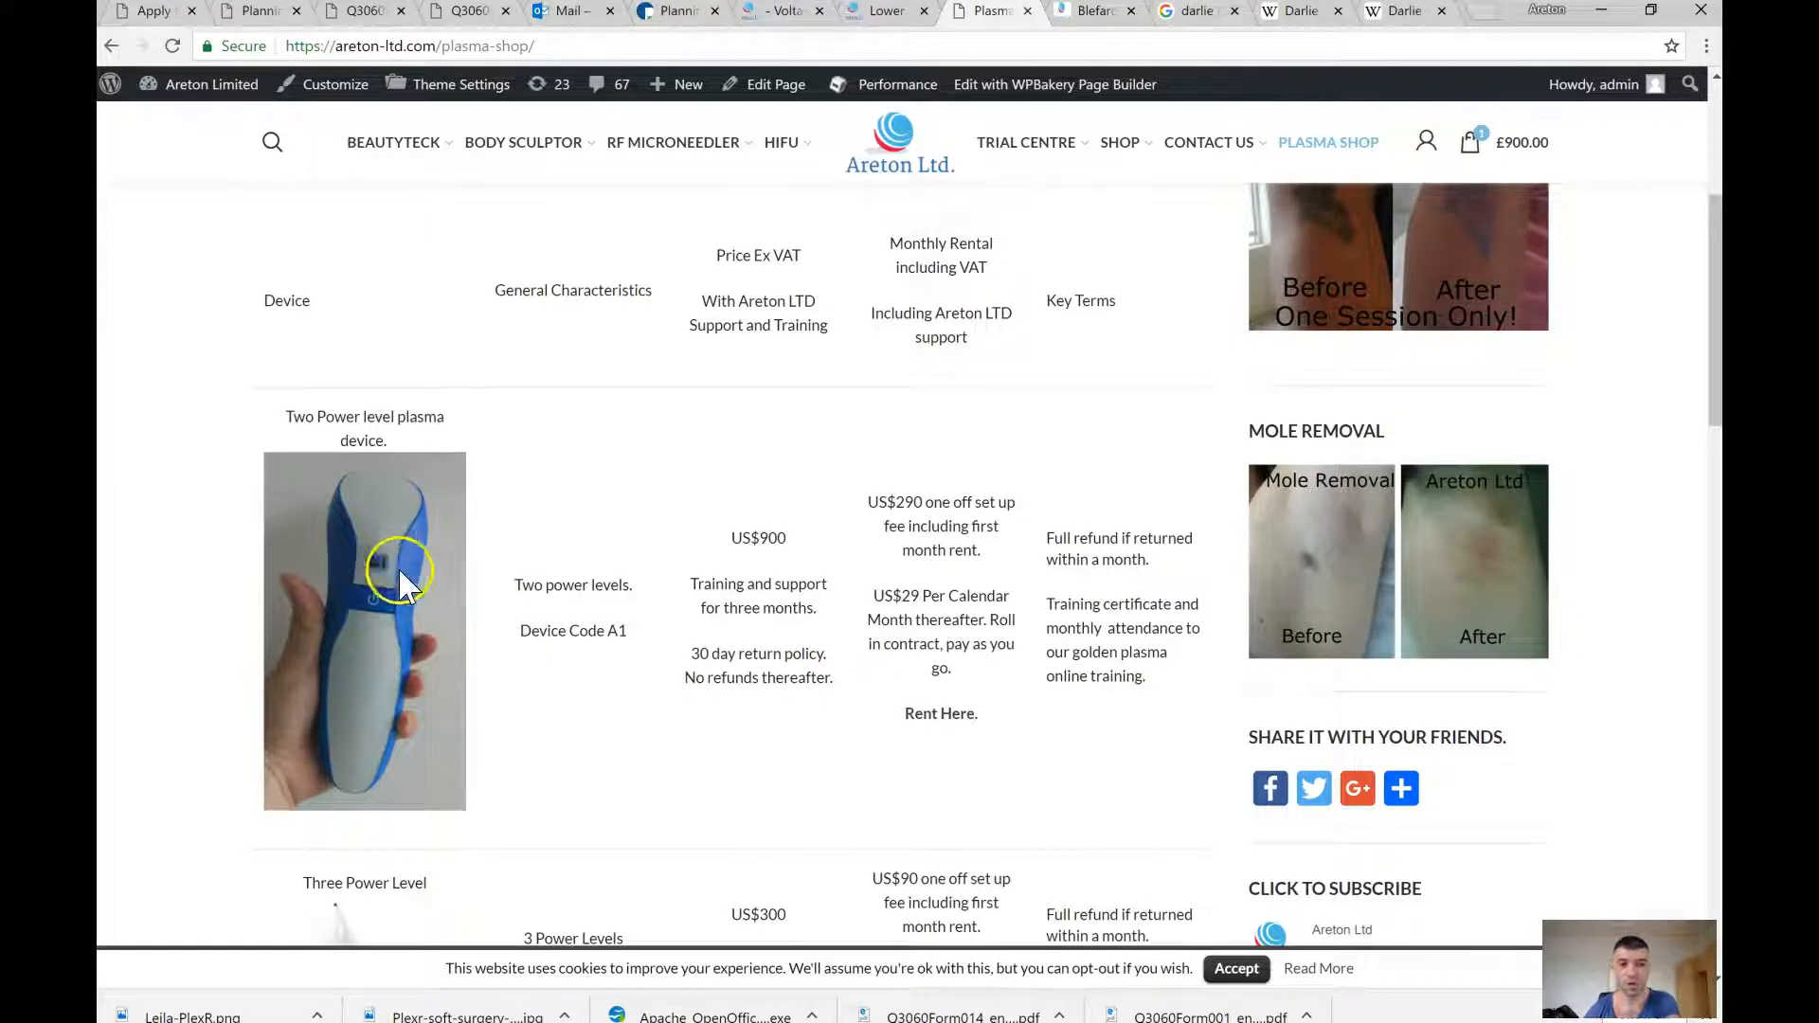
mouse_move(400, 574)
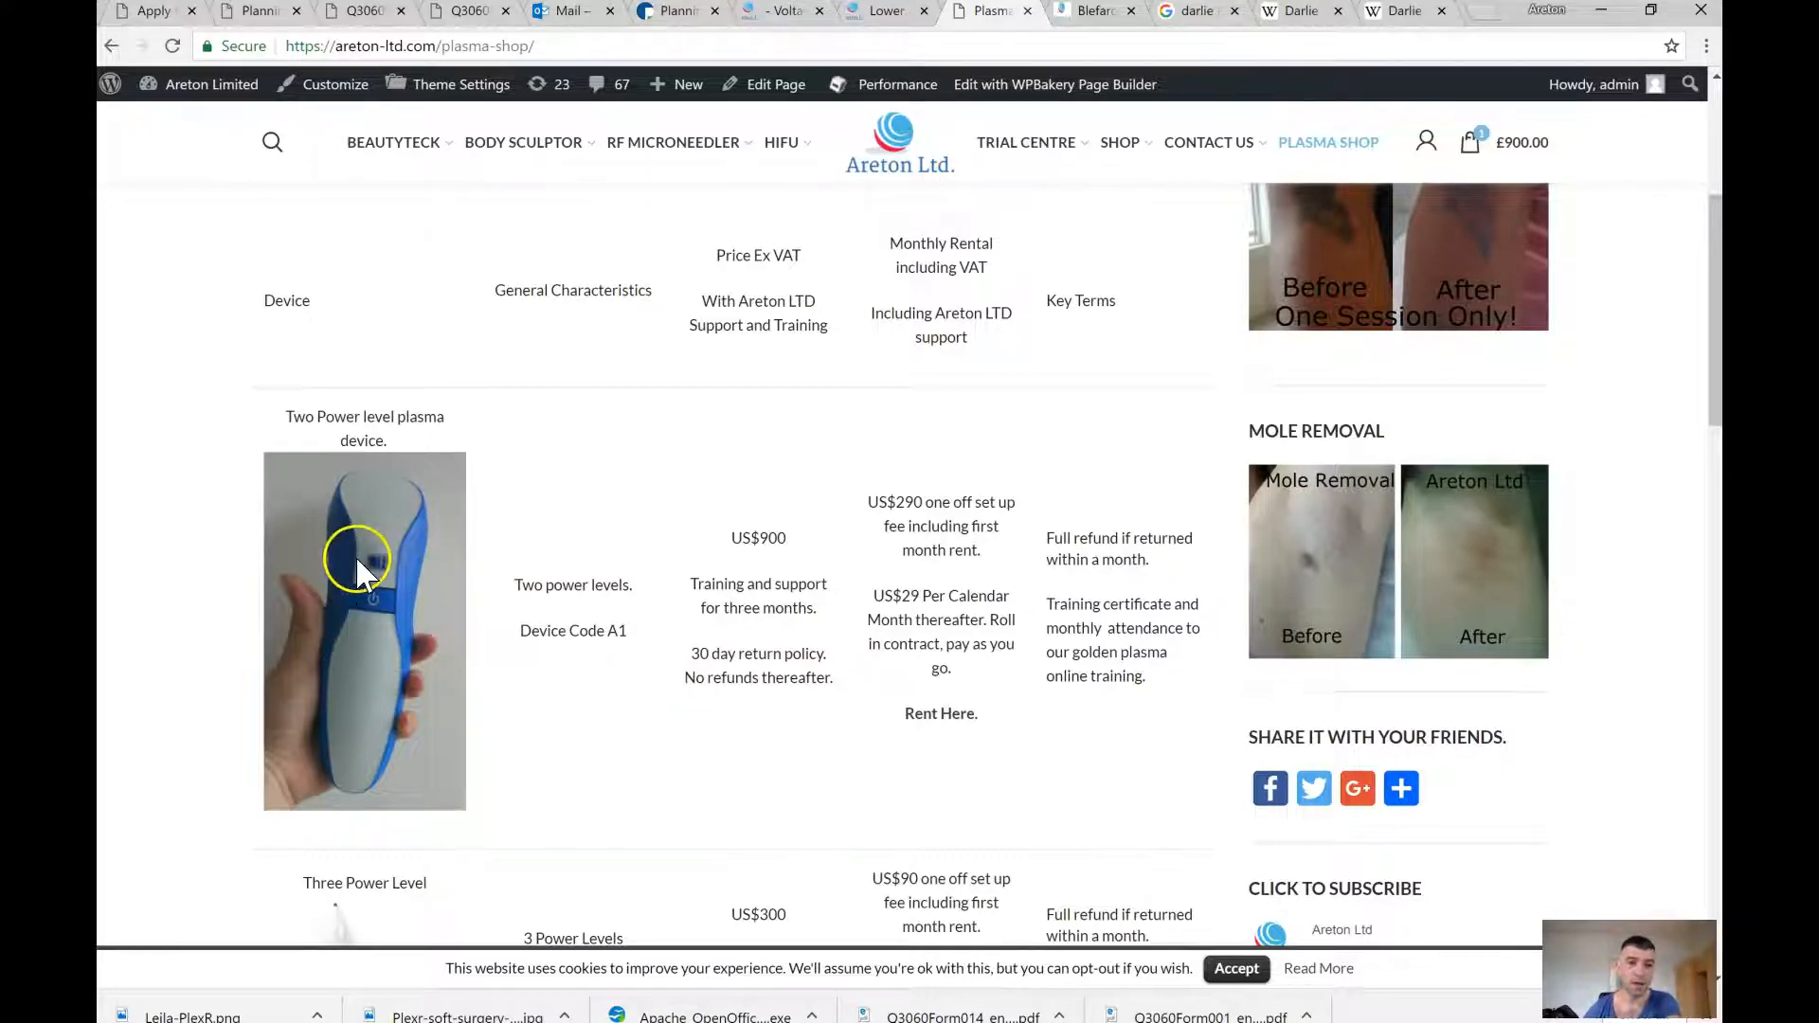
mouse_move(371, 580)
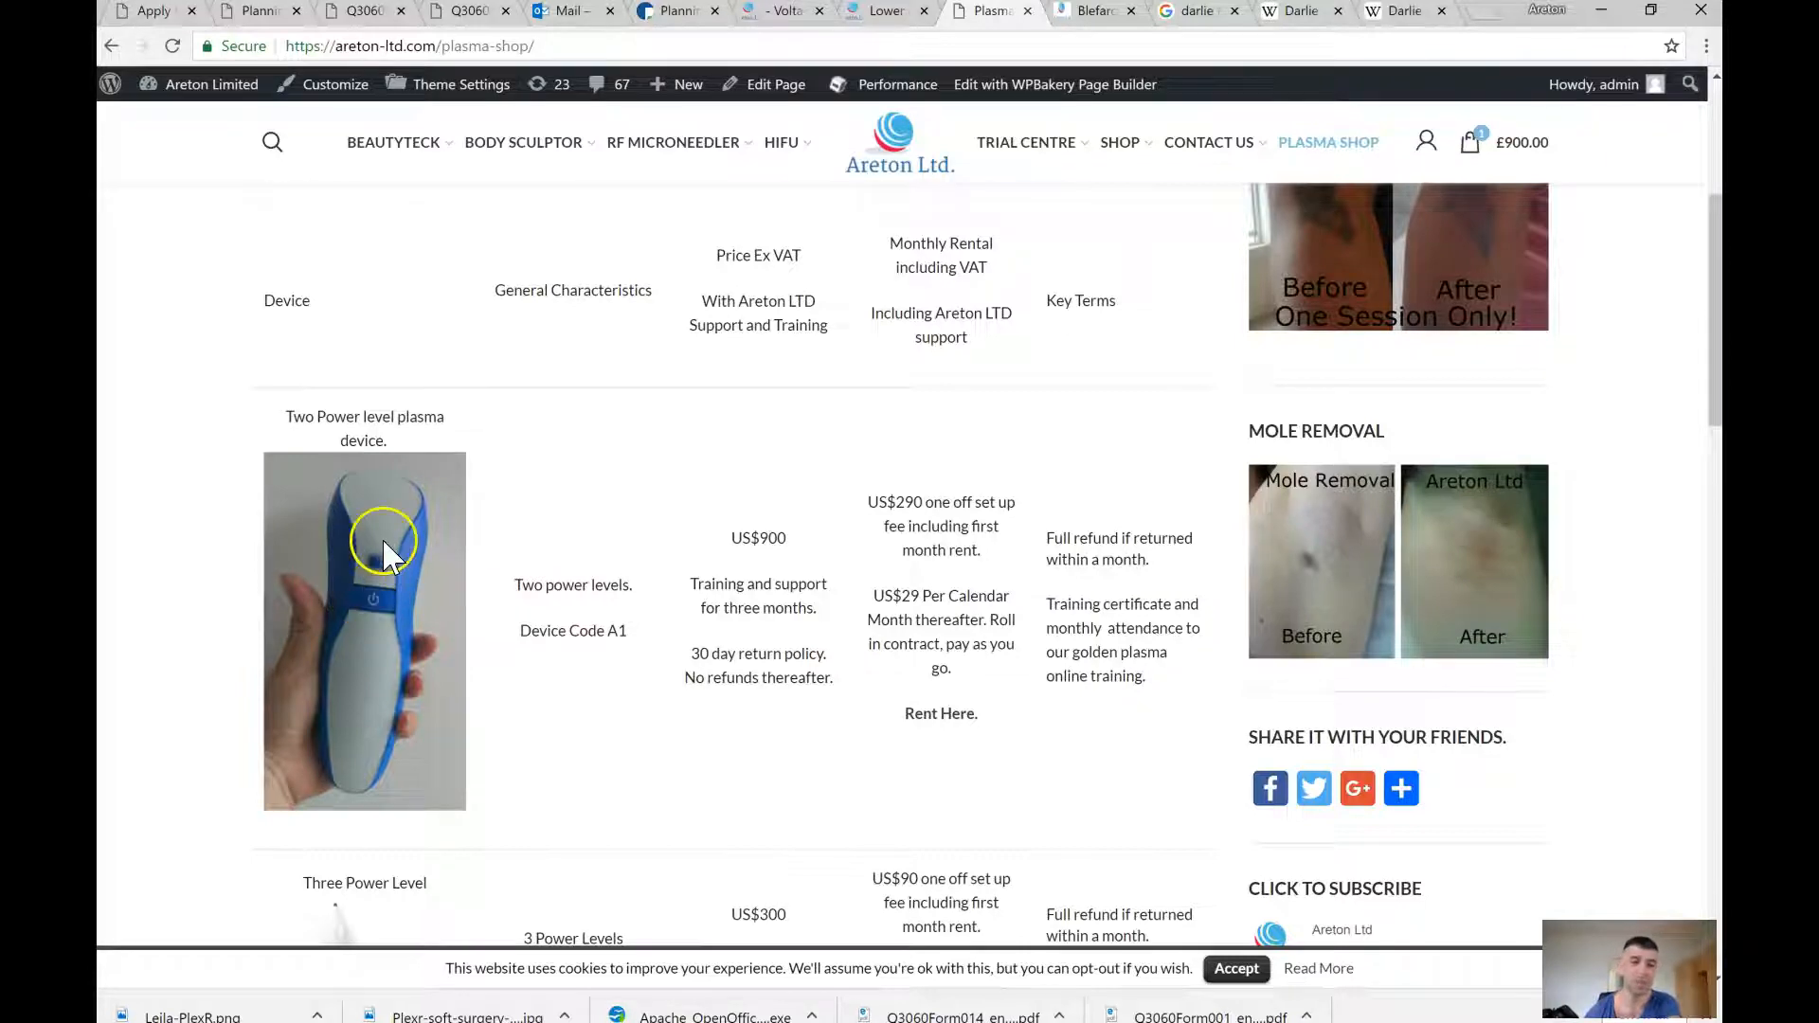
mouse_move(337, 622)
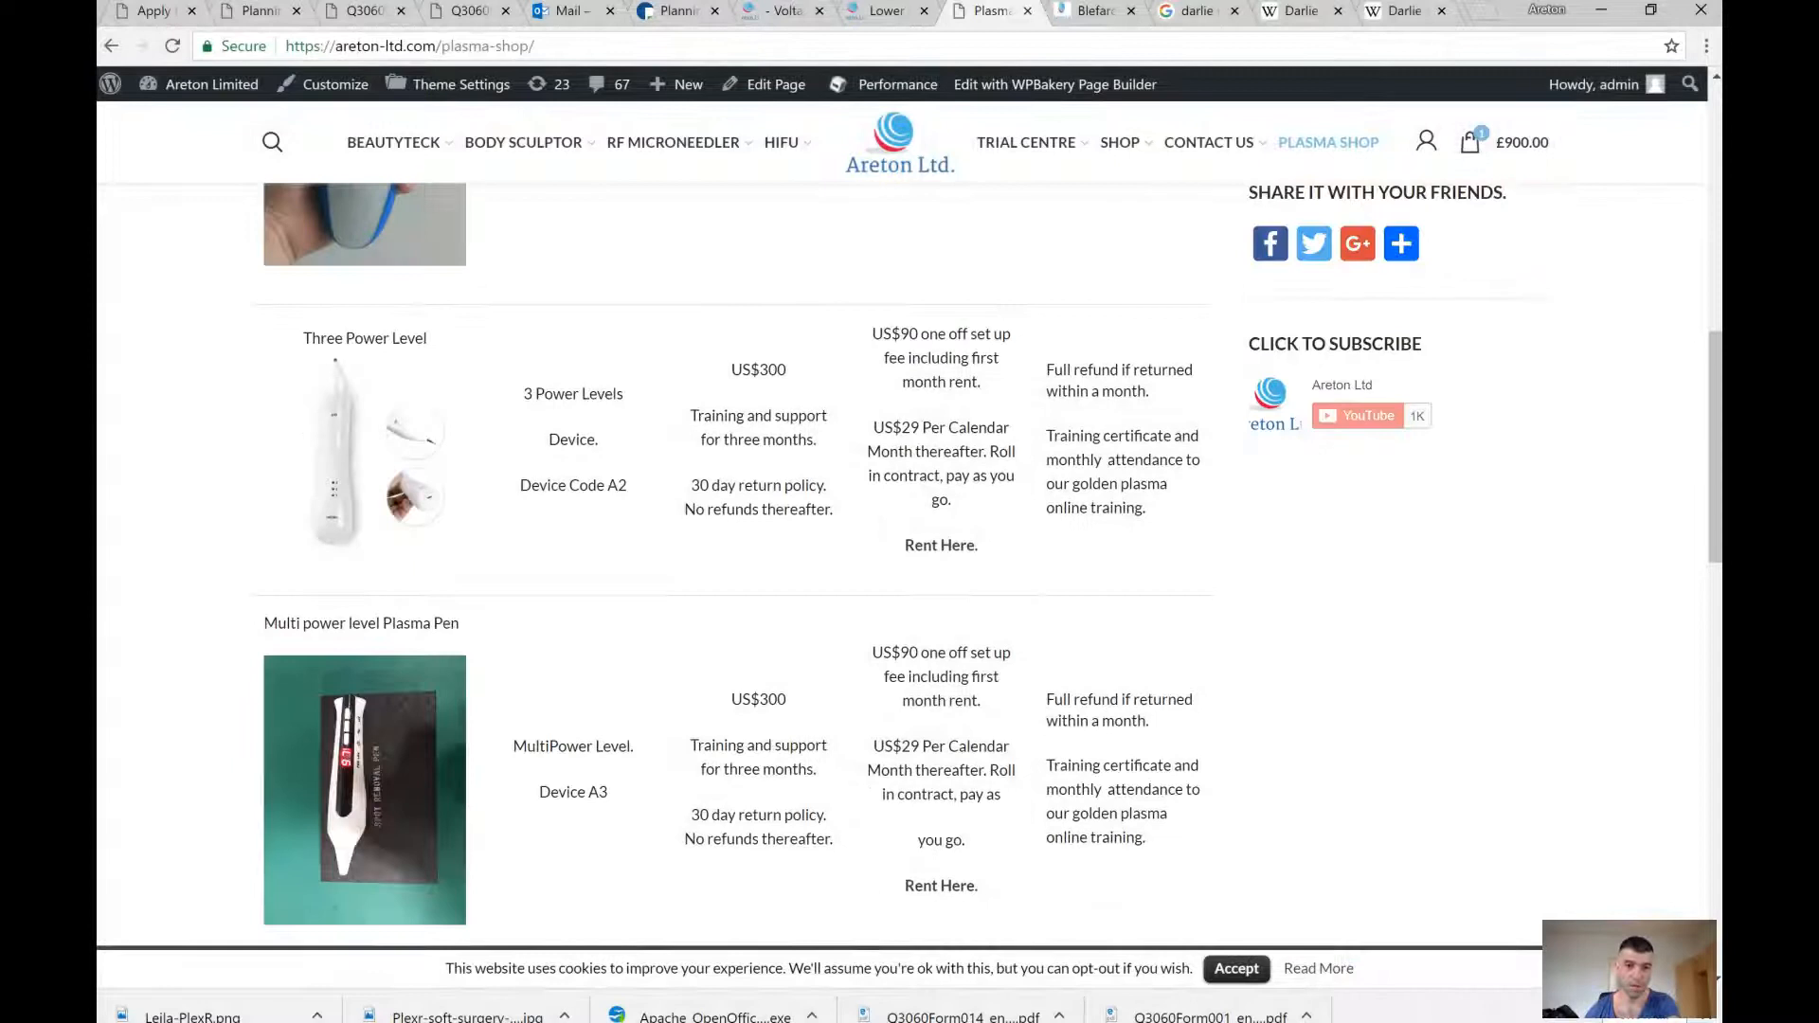
Step: Scroll down through the A4 and A5 pen rows, then back up to the A1 two-power-level device
scroll(down, 3)
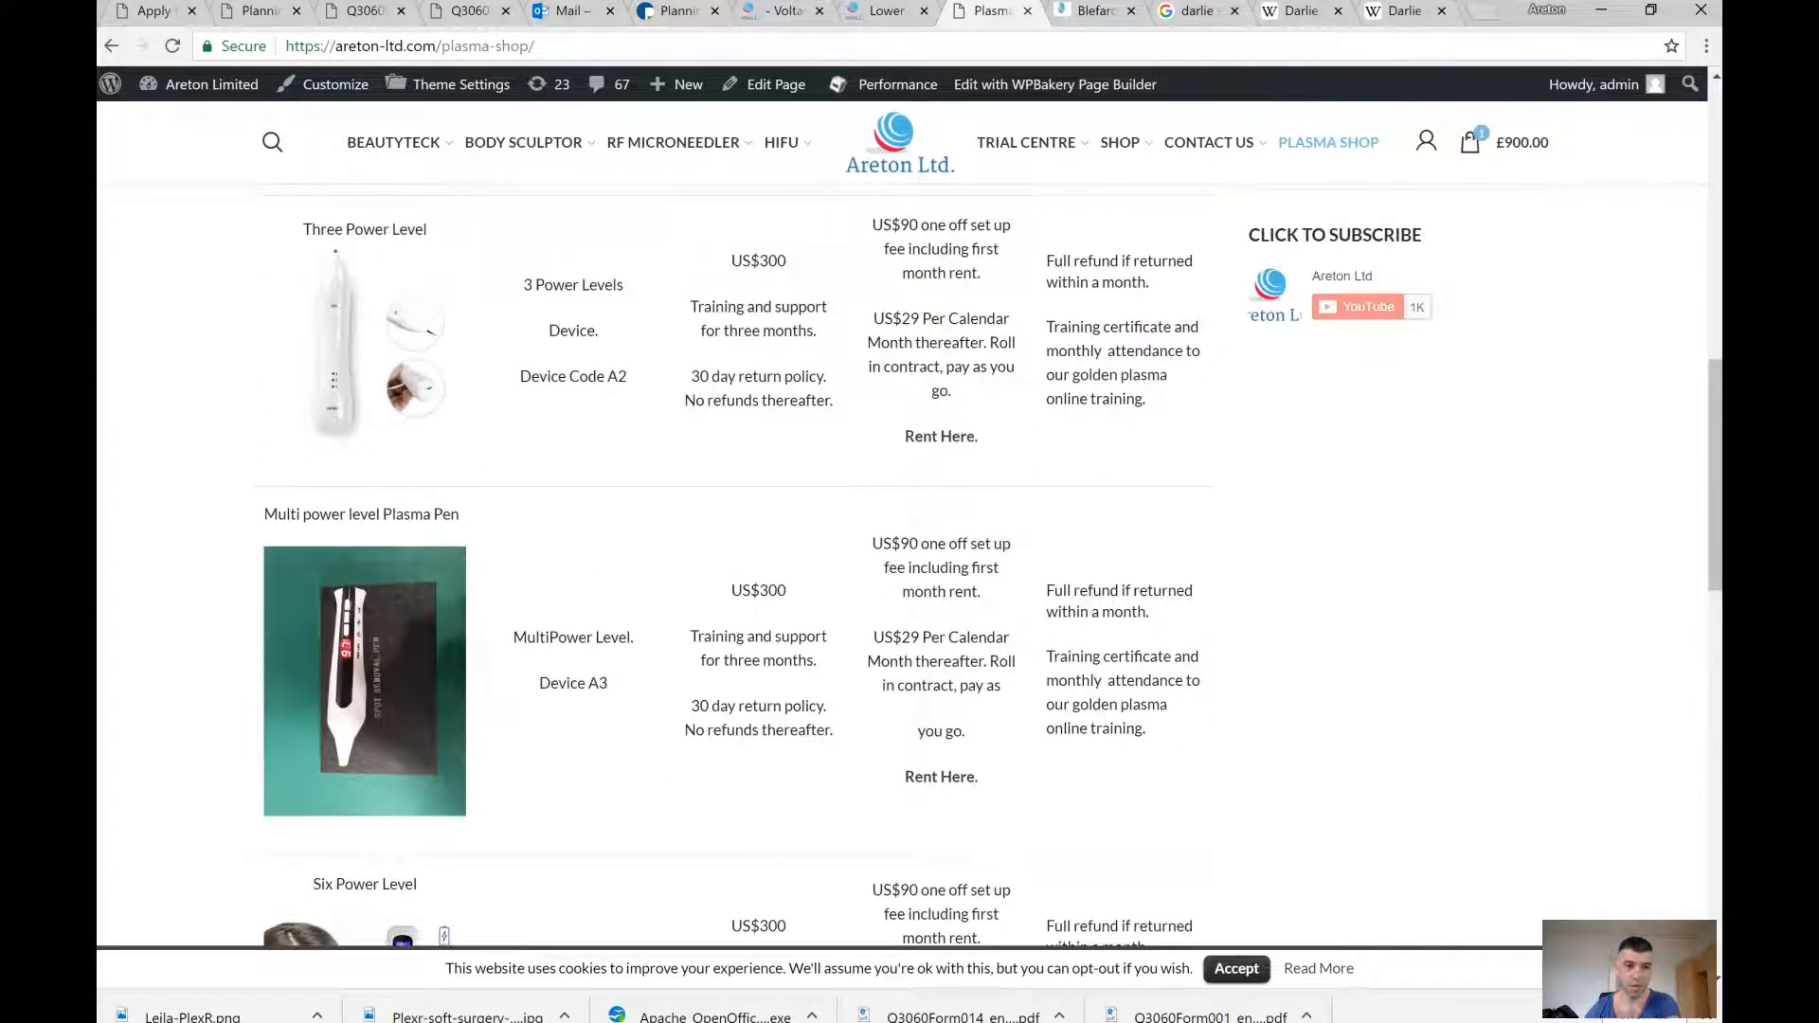
scroll(down, 3)
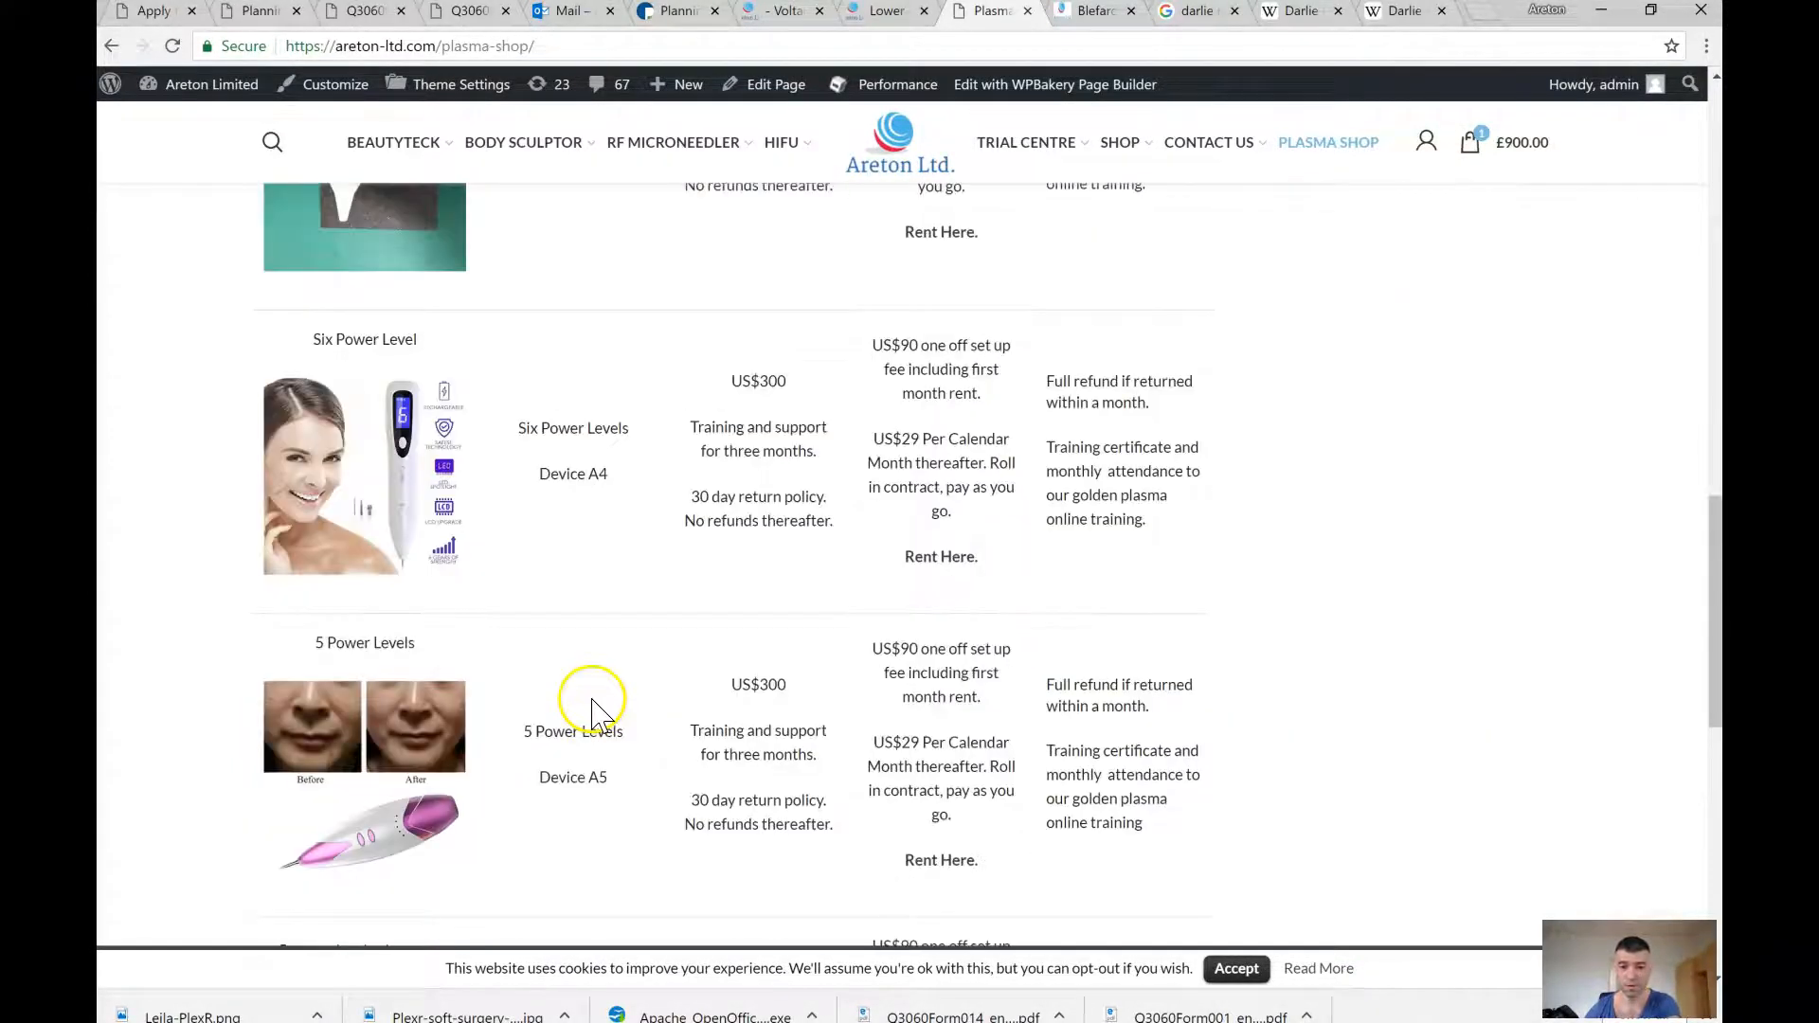
mouse_move(422, 430)
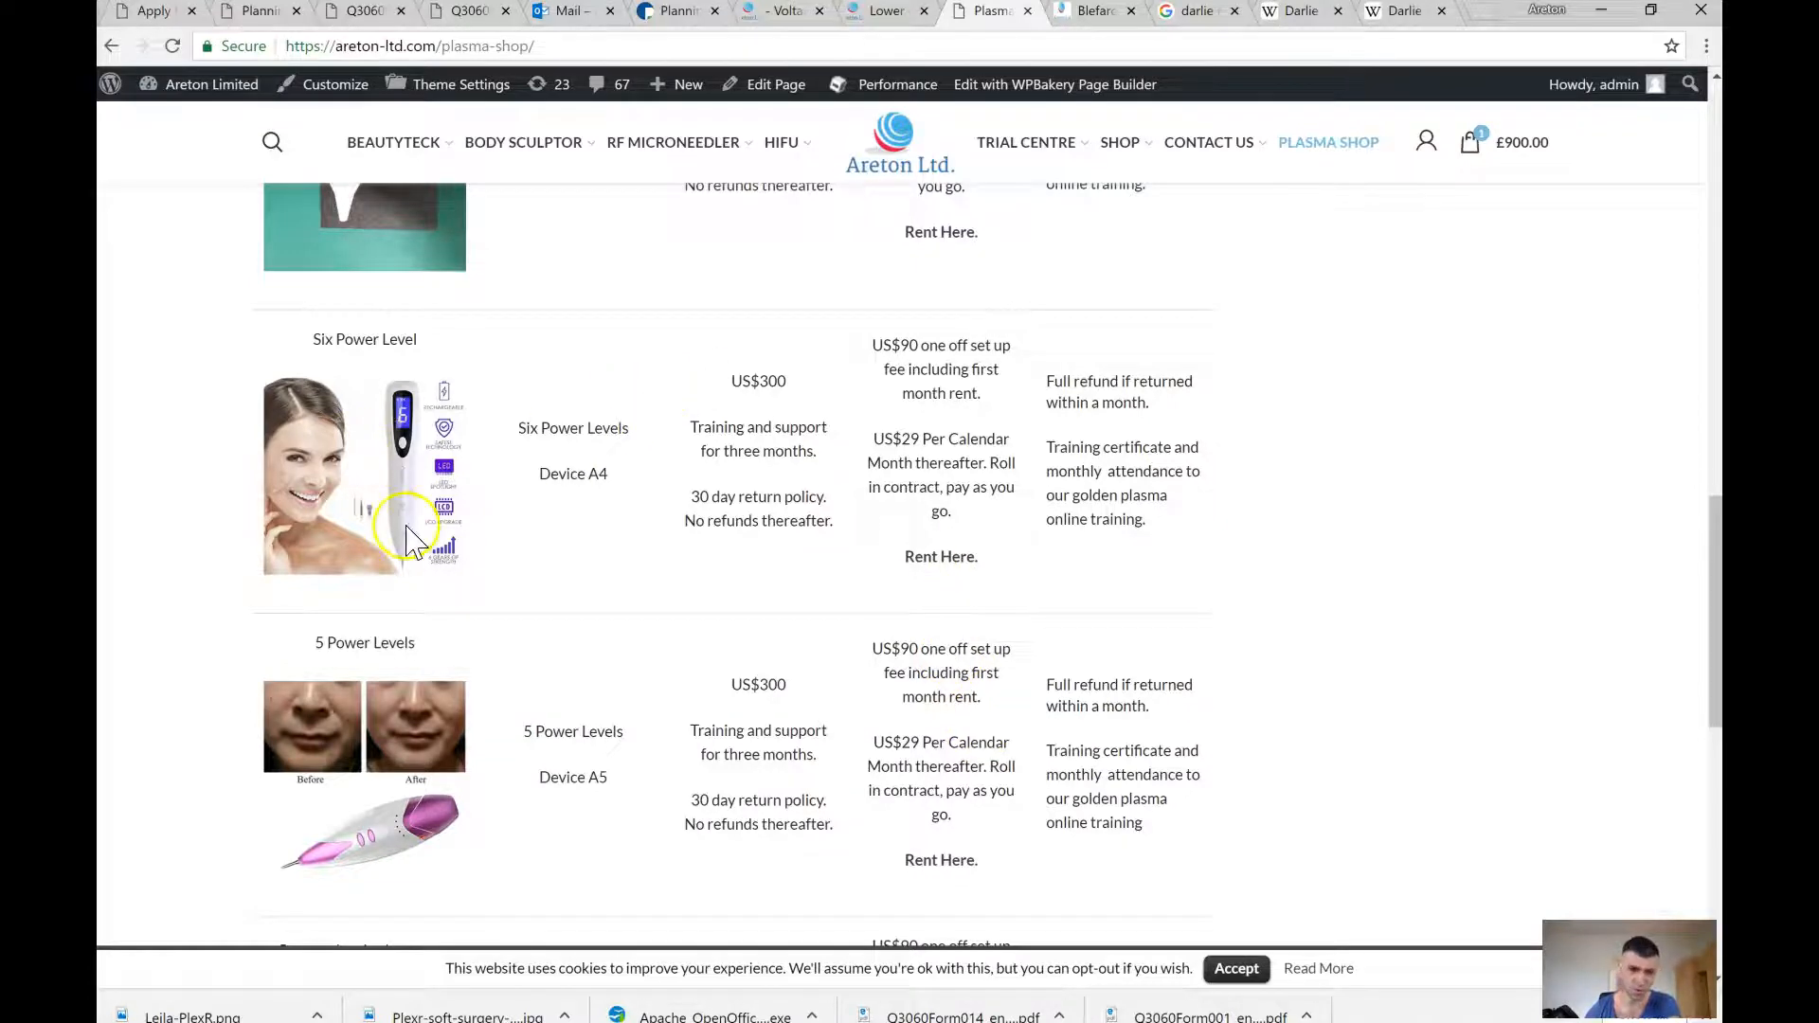
mouse_move(644, 388)
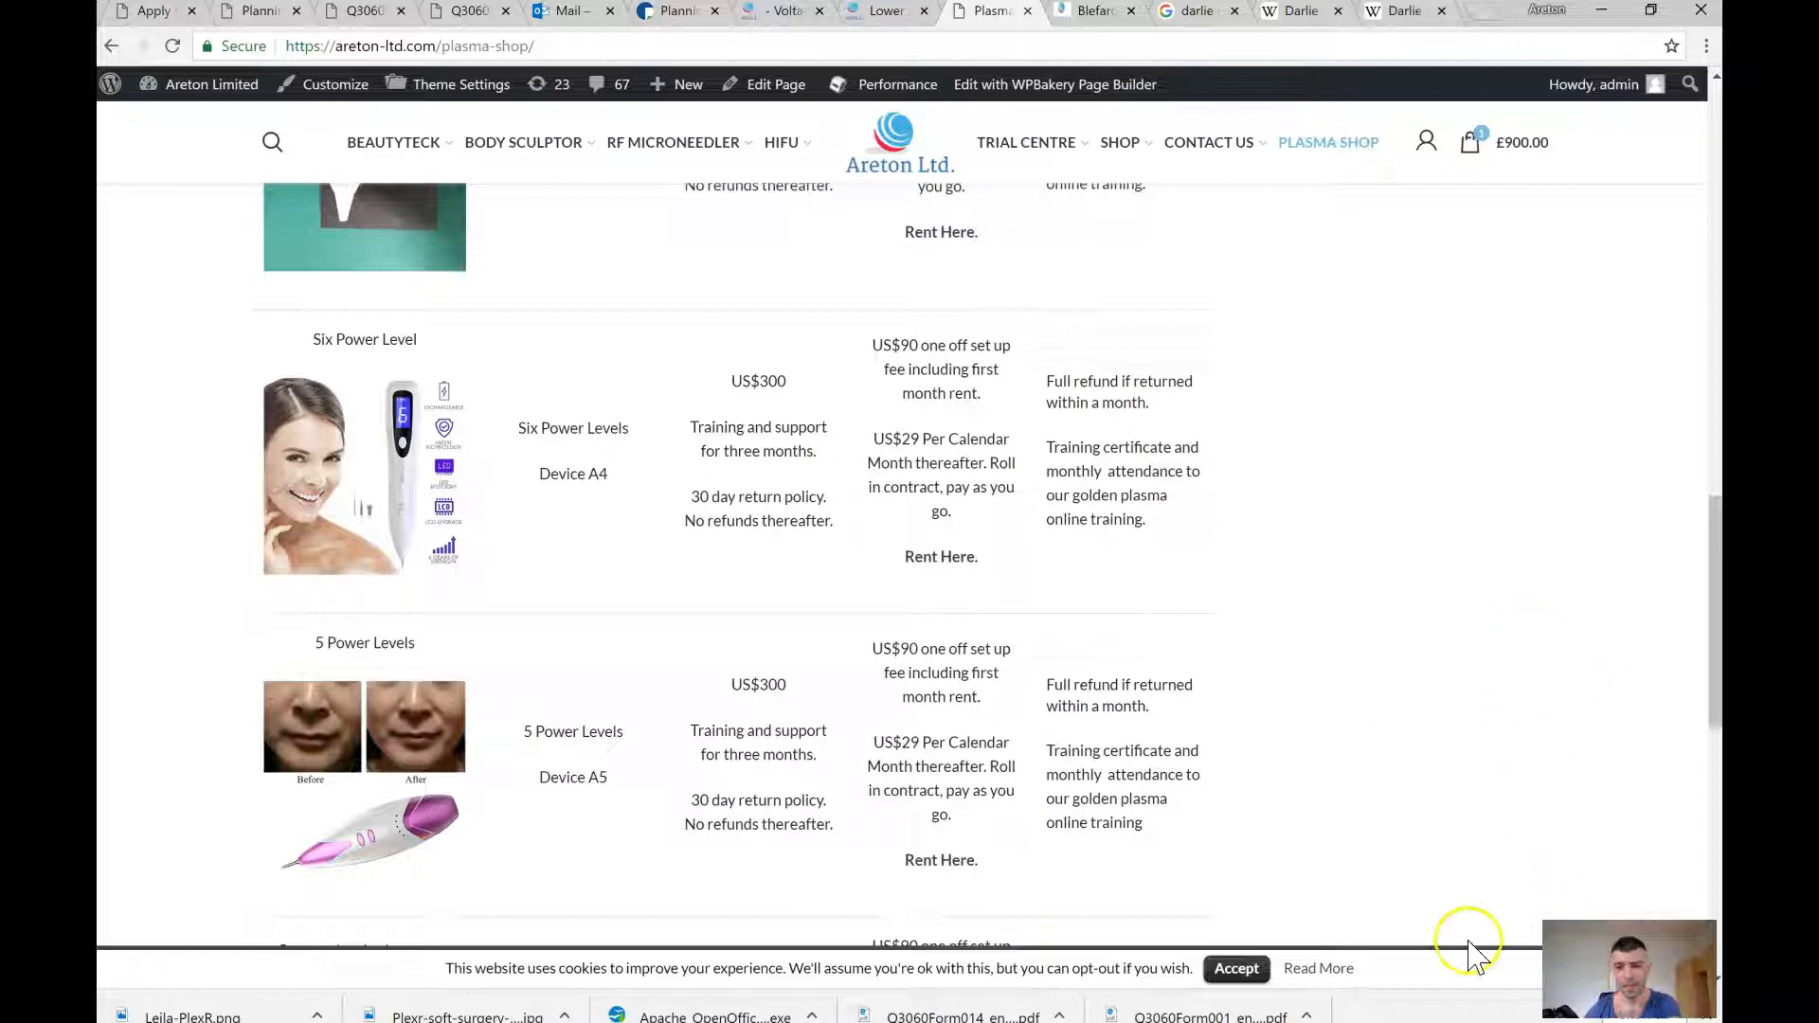
scroll(down, 3)
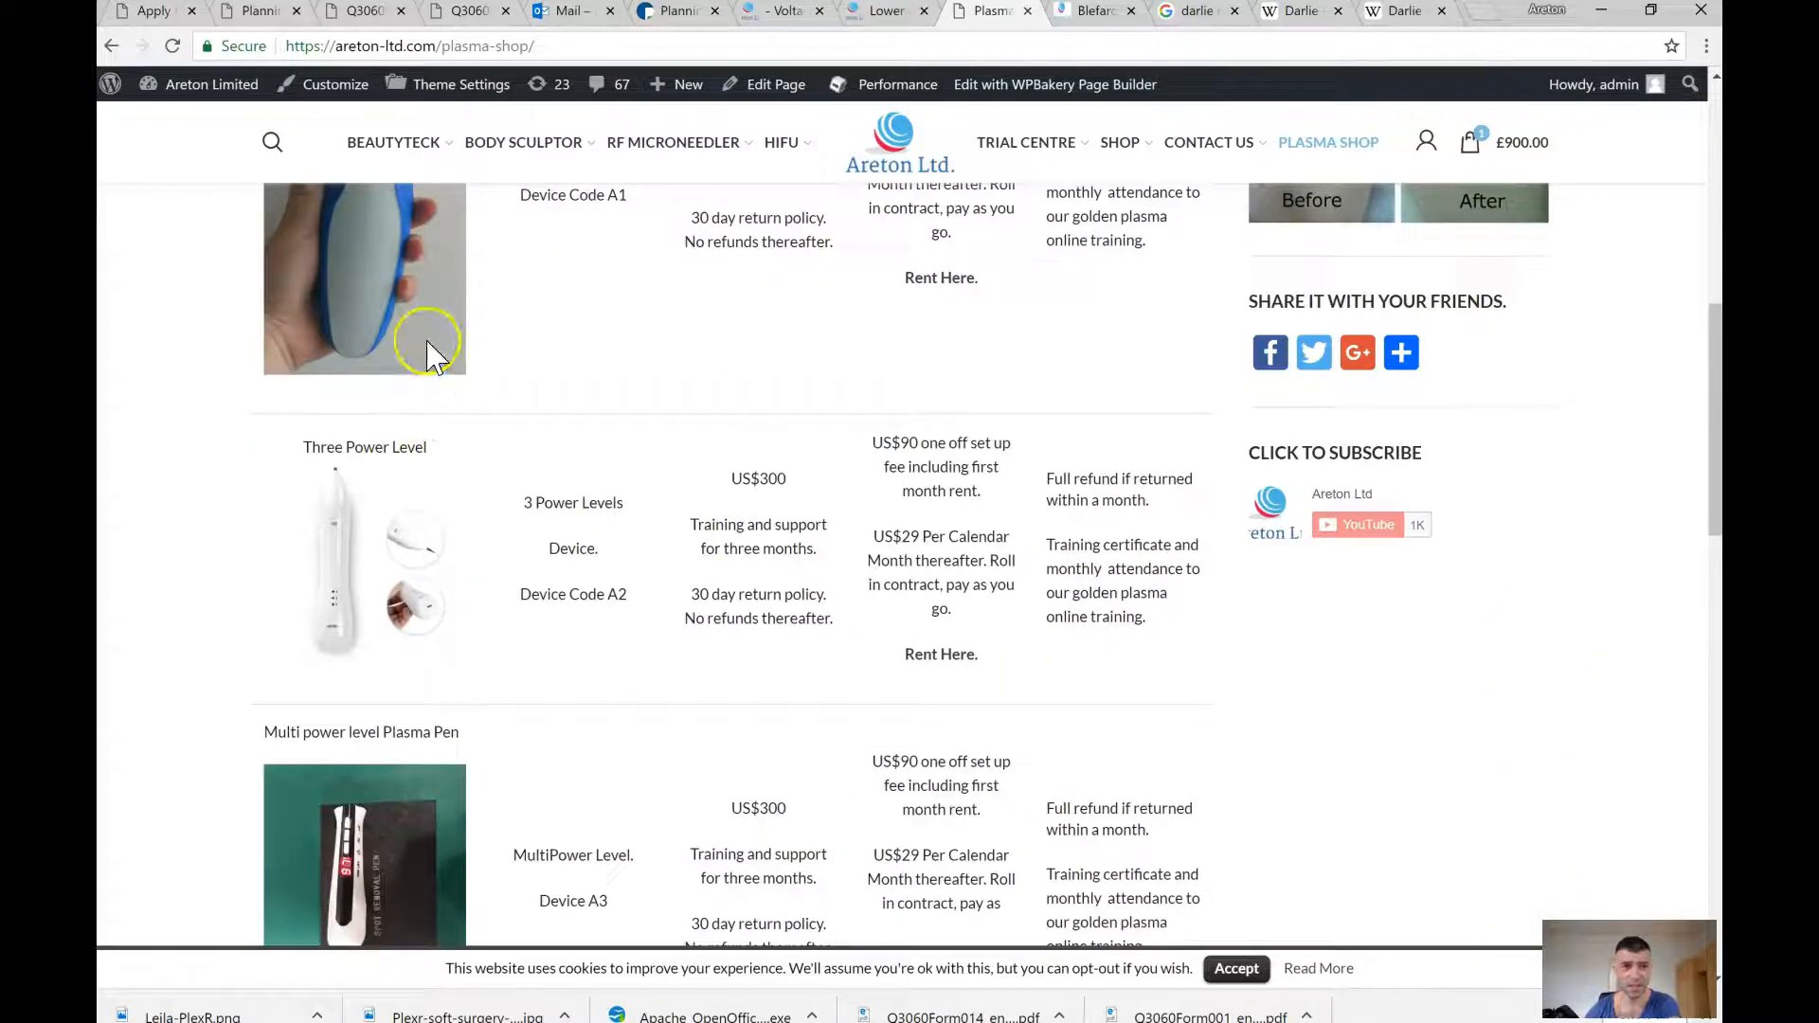
scroll(up, 3)
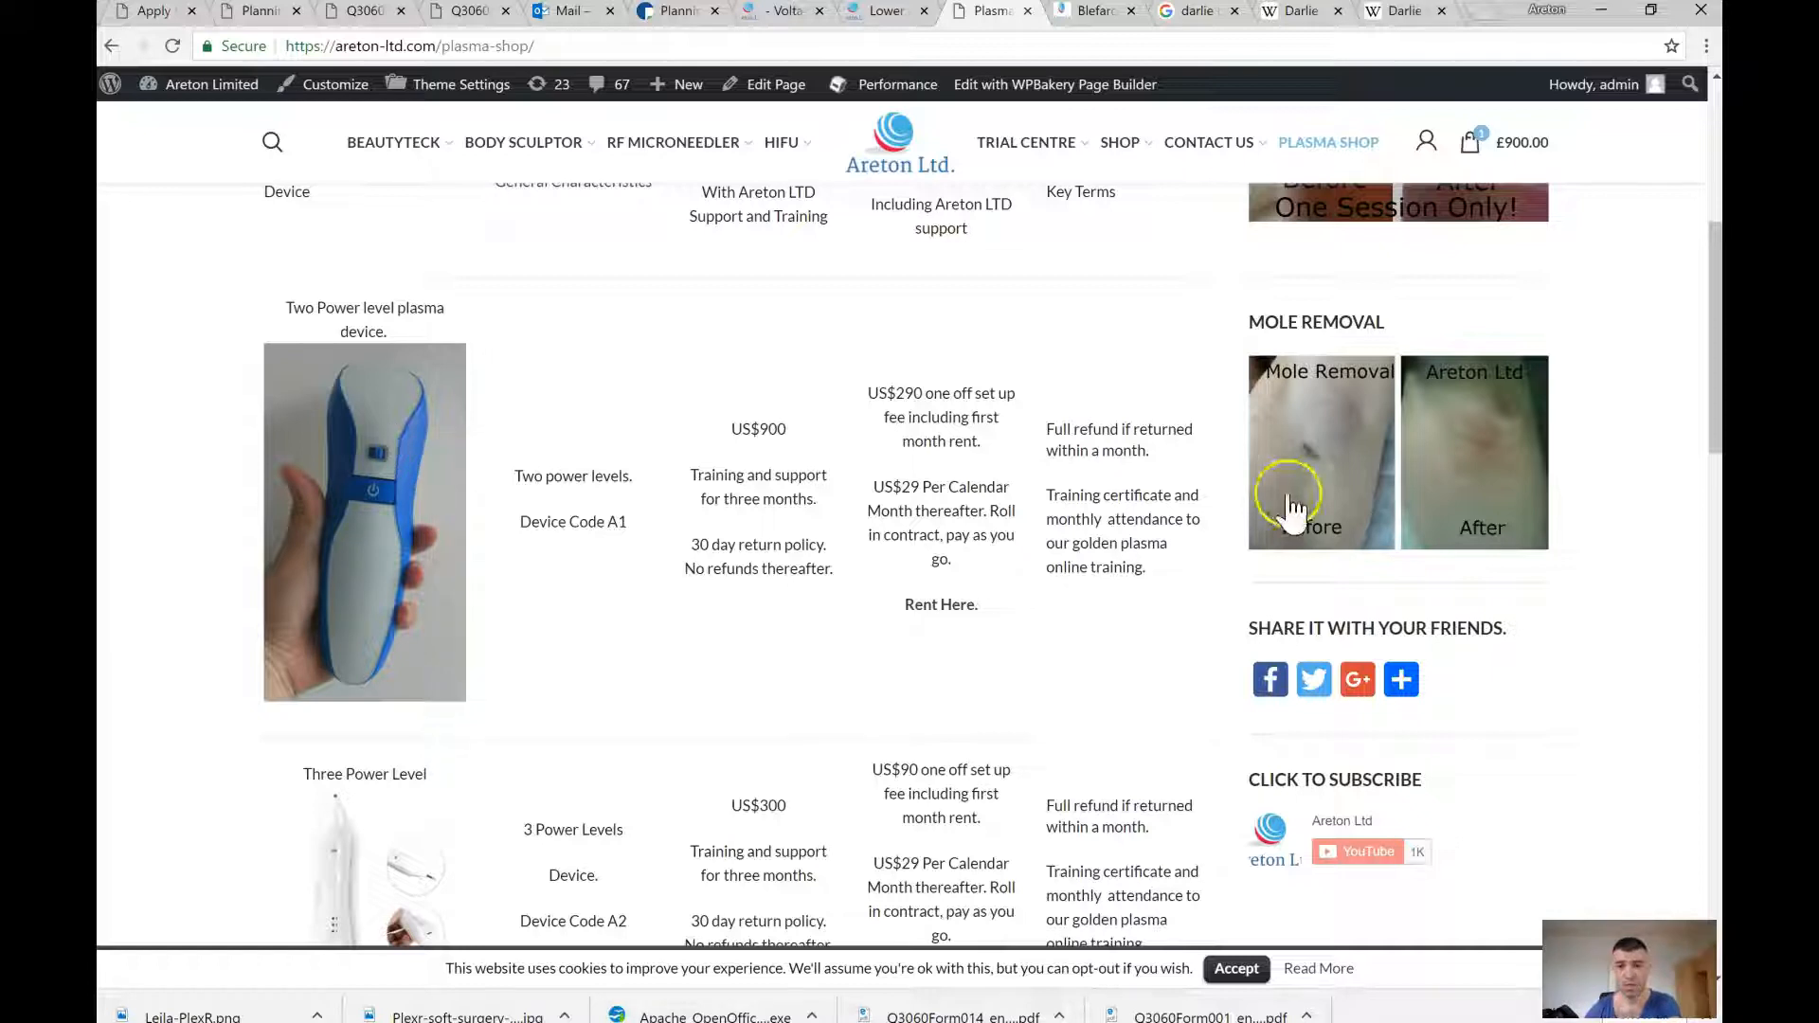
click(1401, 681)
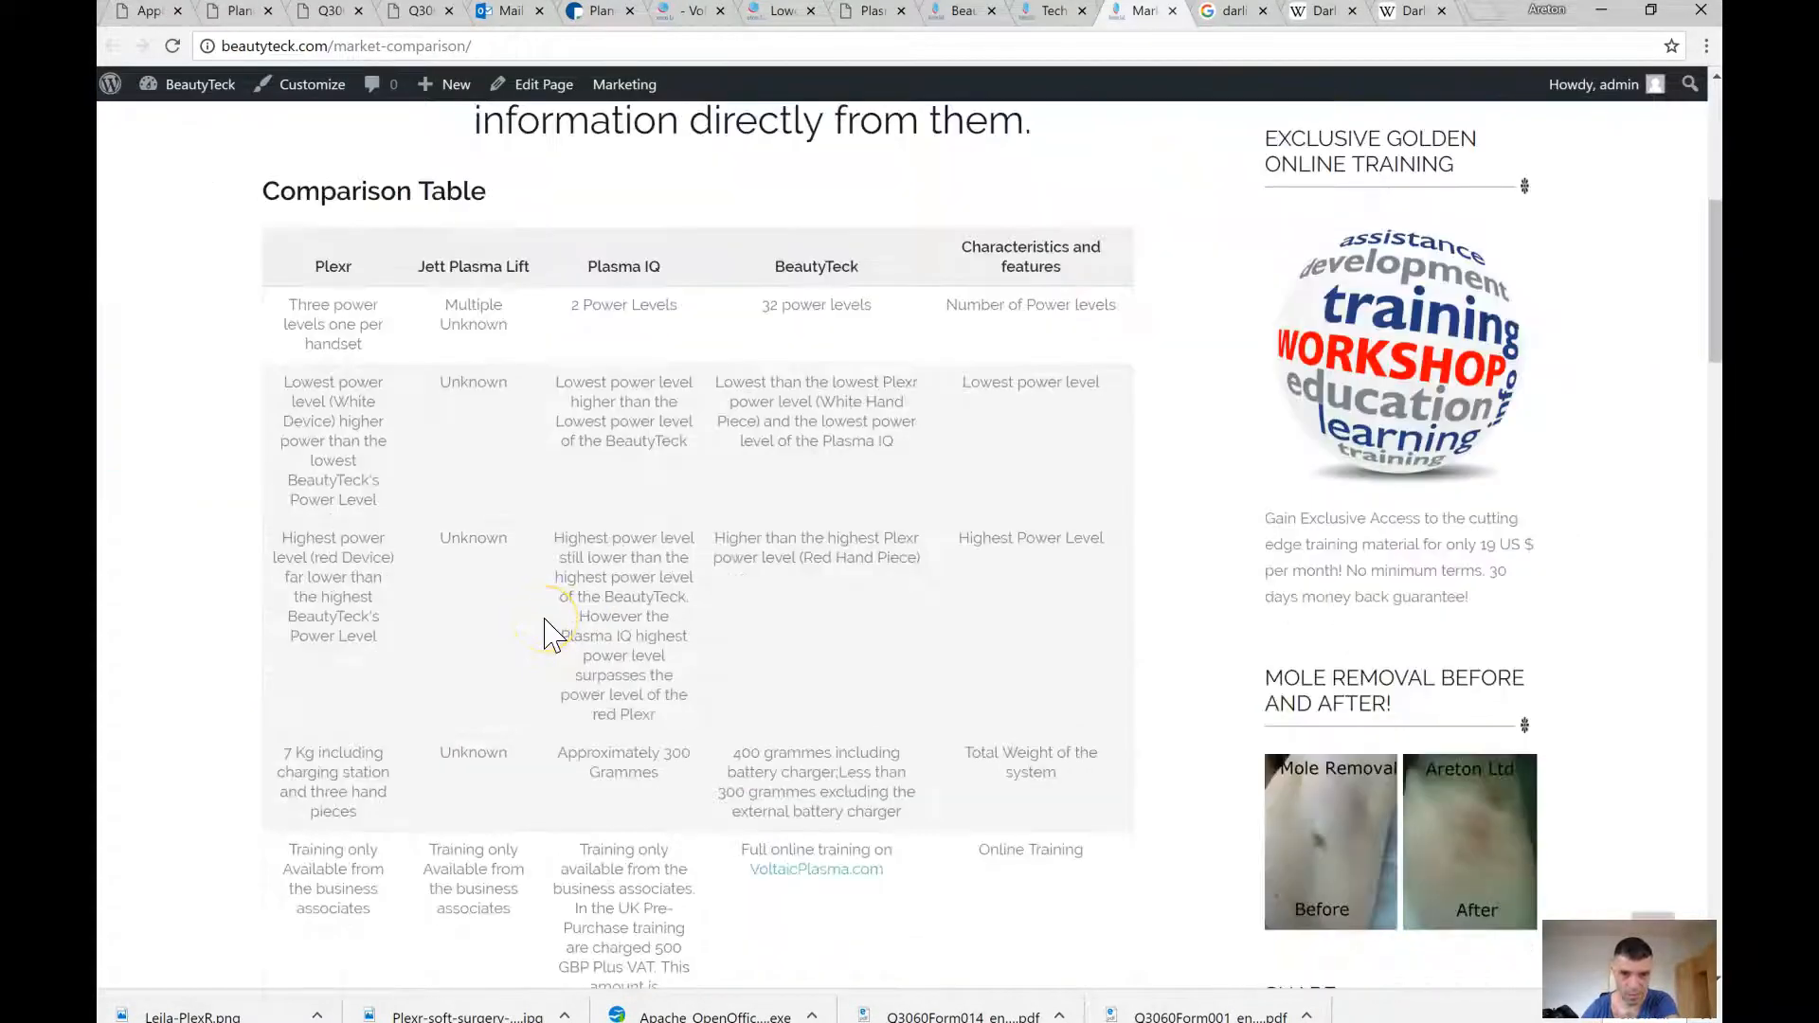
mouse_move(818, 343)
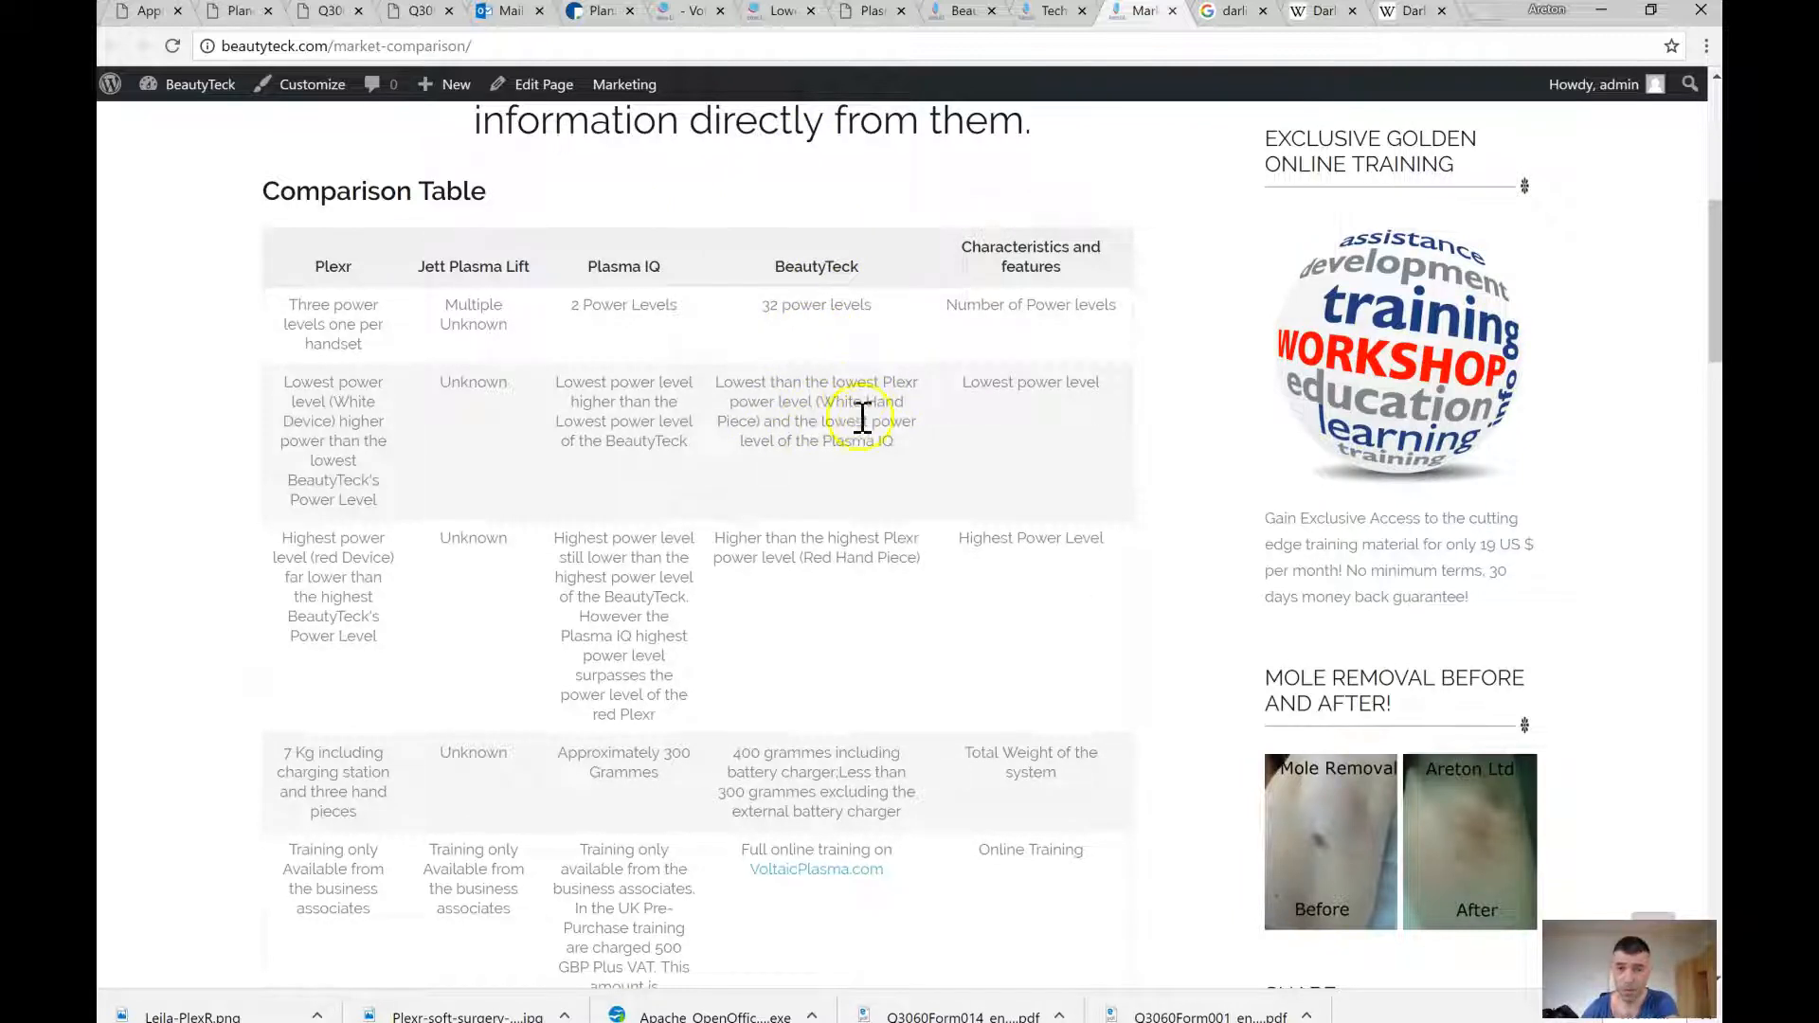
click(1050, 12)
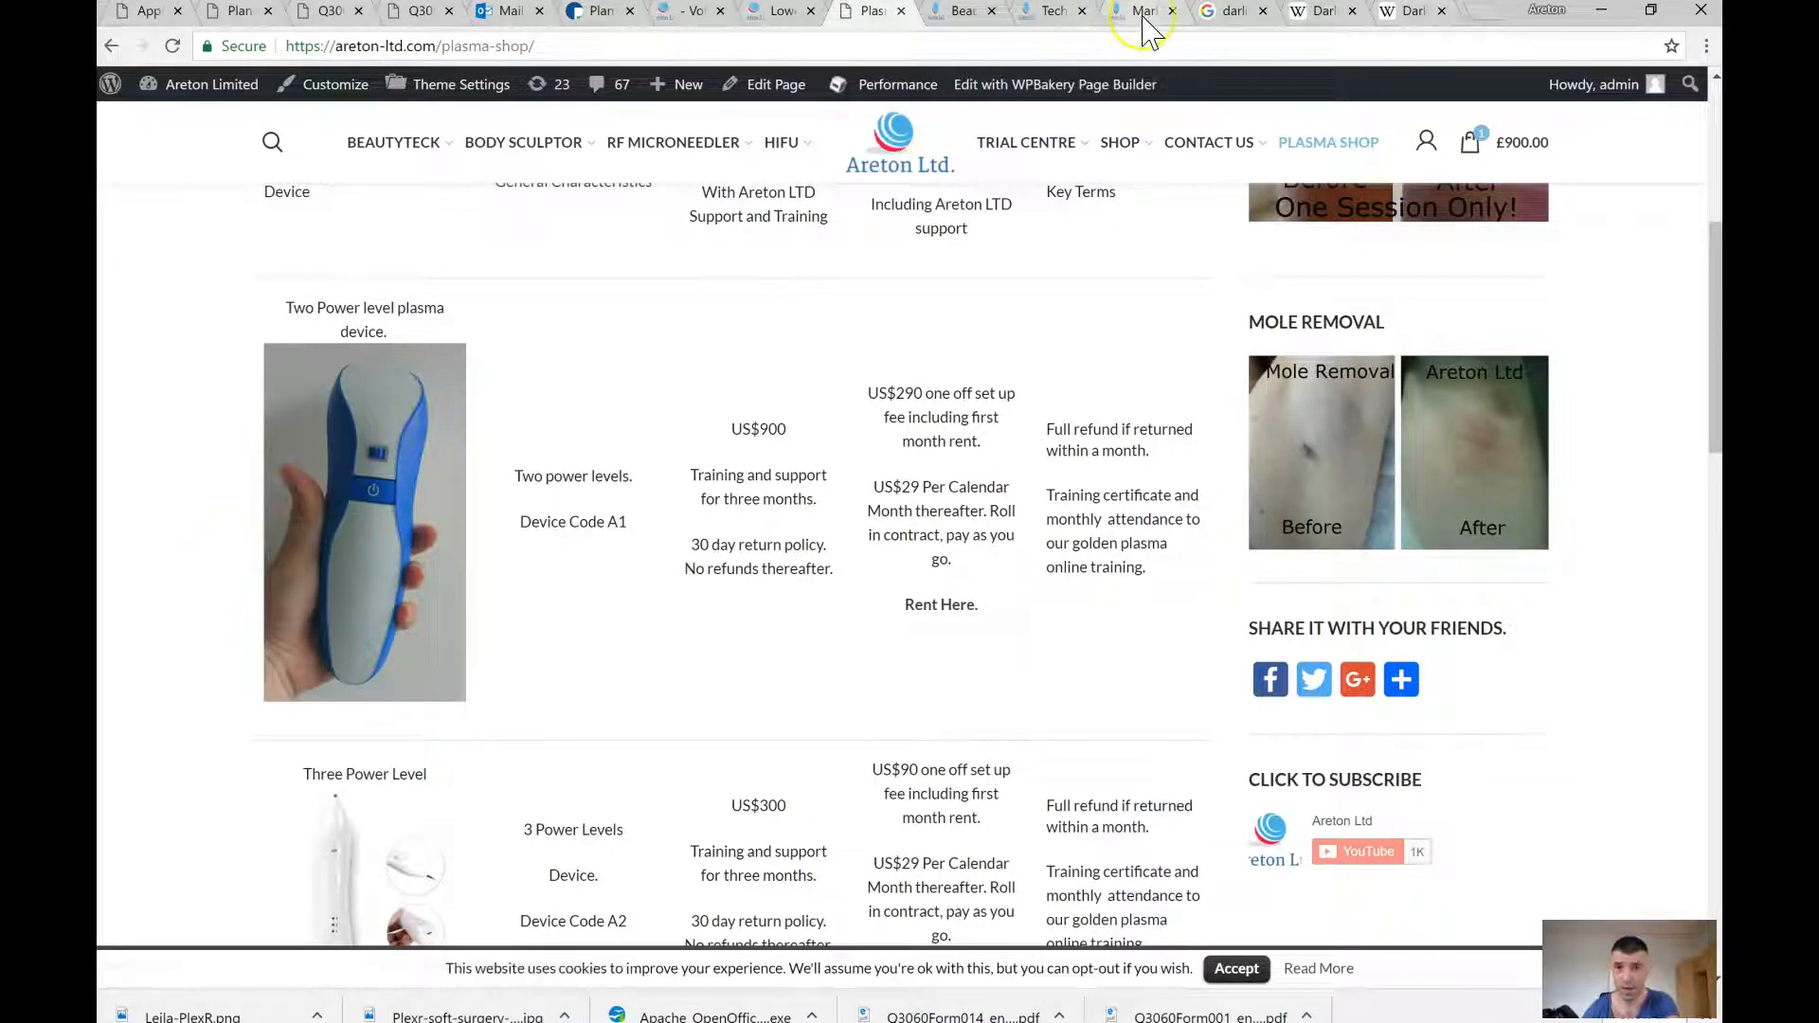
mouse_move(1142, 12)
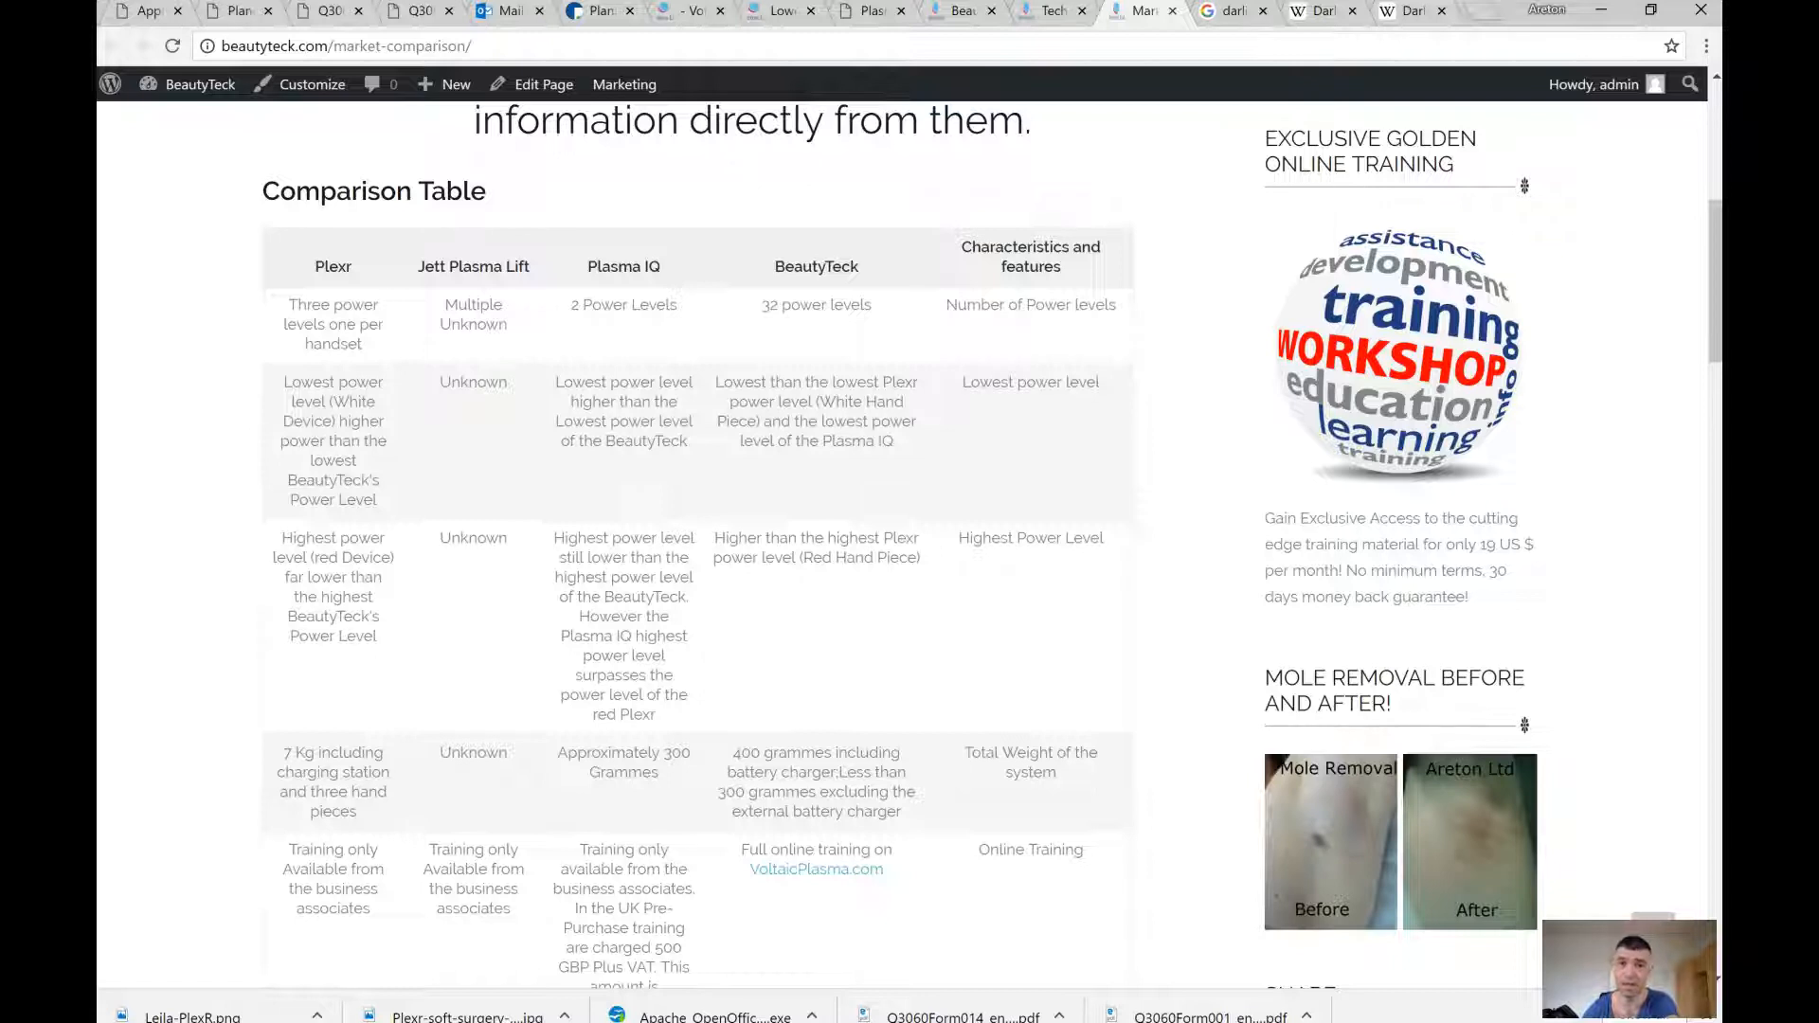
mouse_move(866, 11)
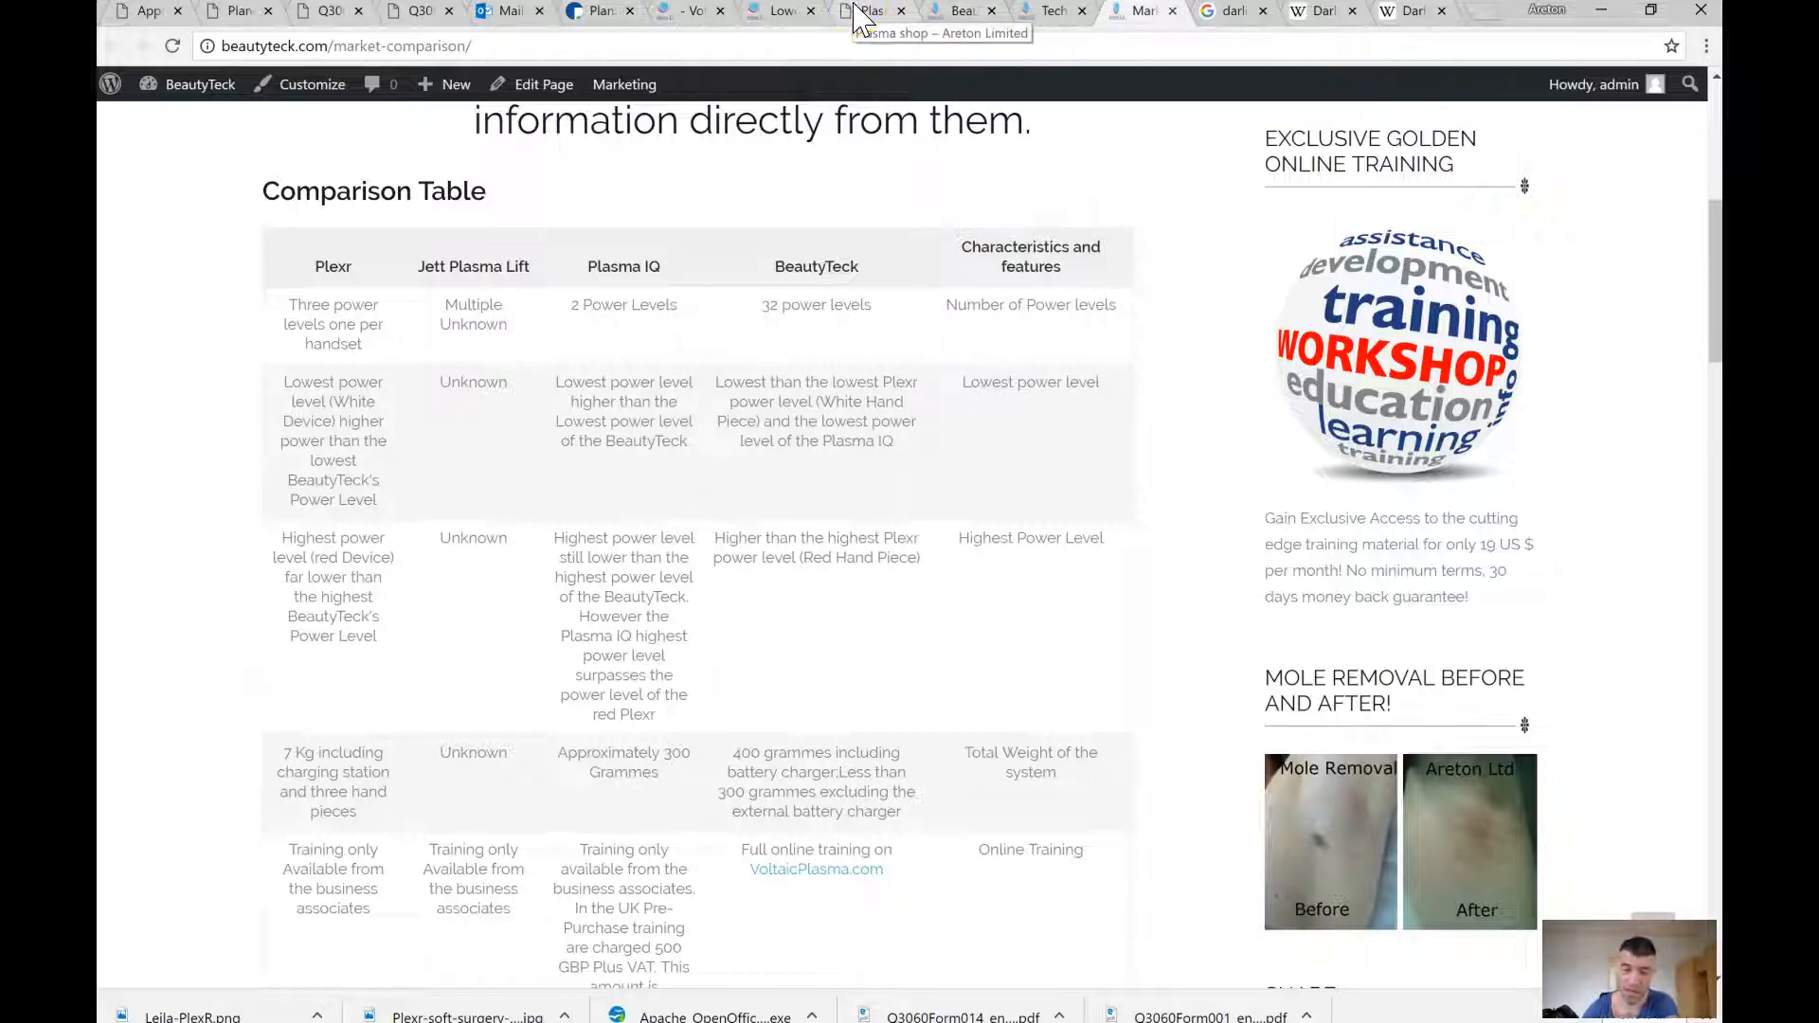
click(864, 12)
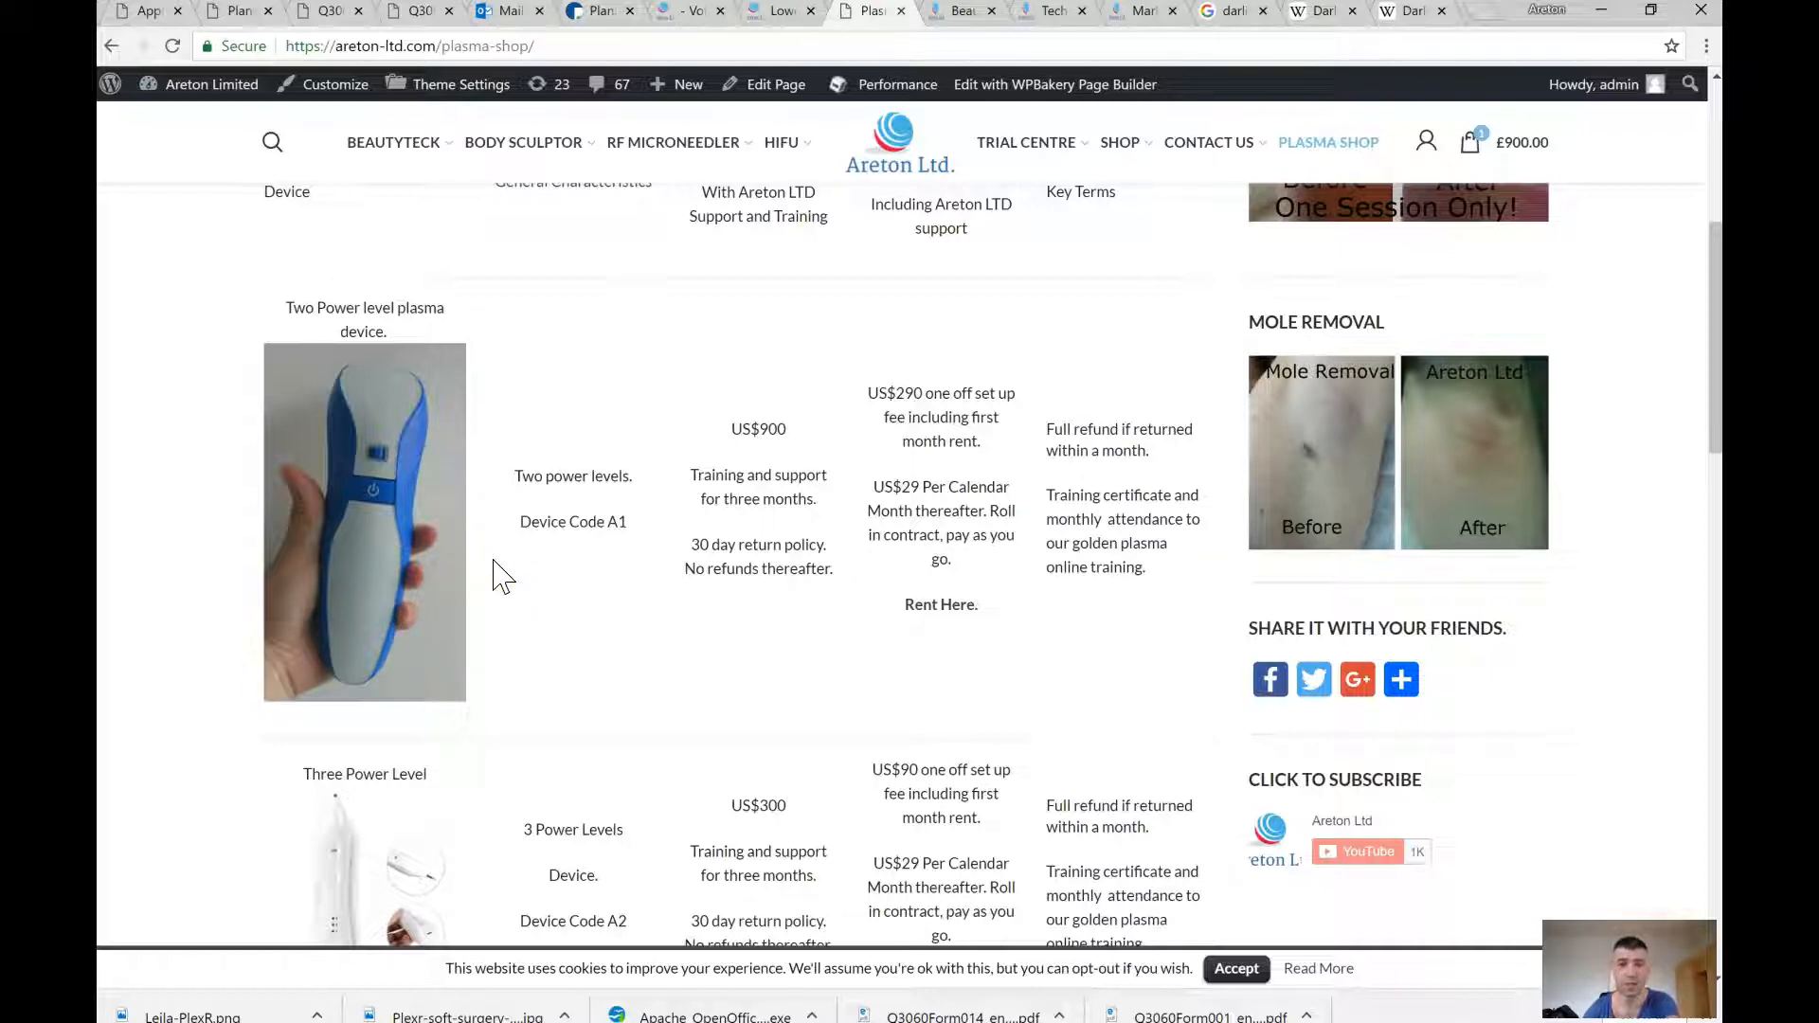
mouse_move(1142, 24)
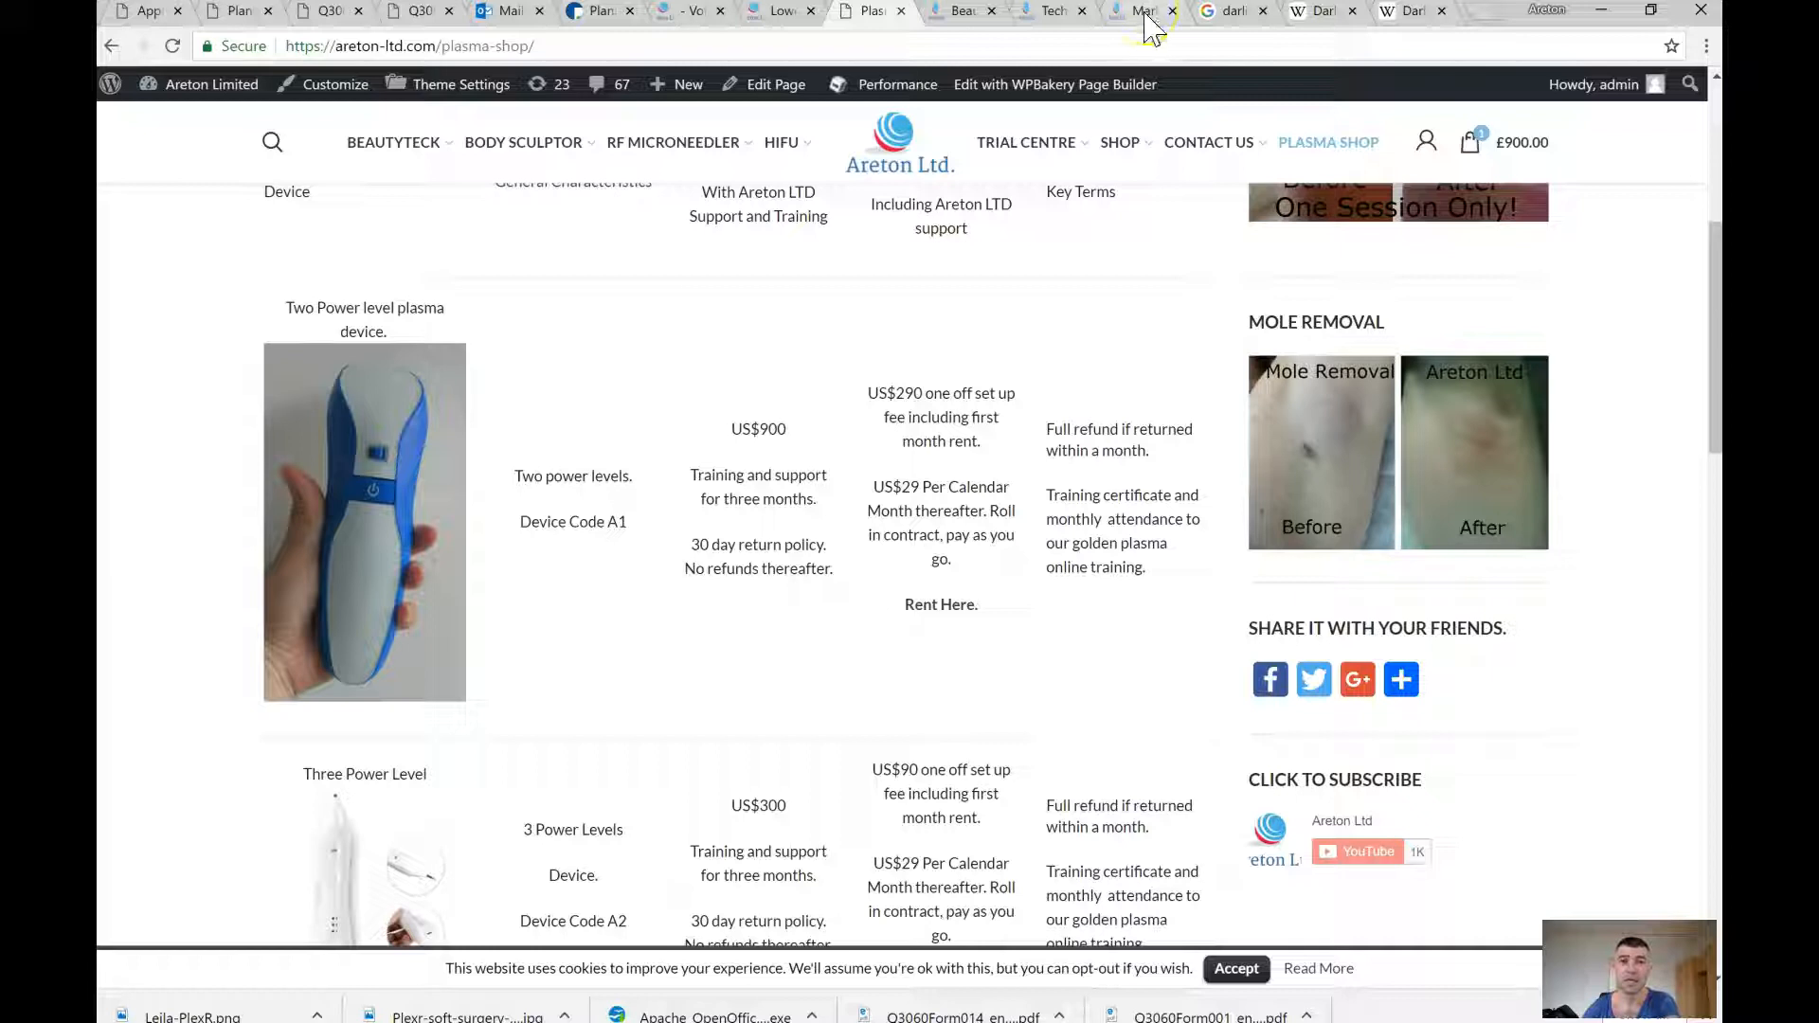